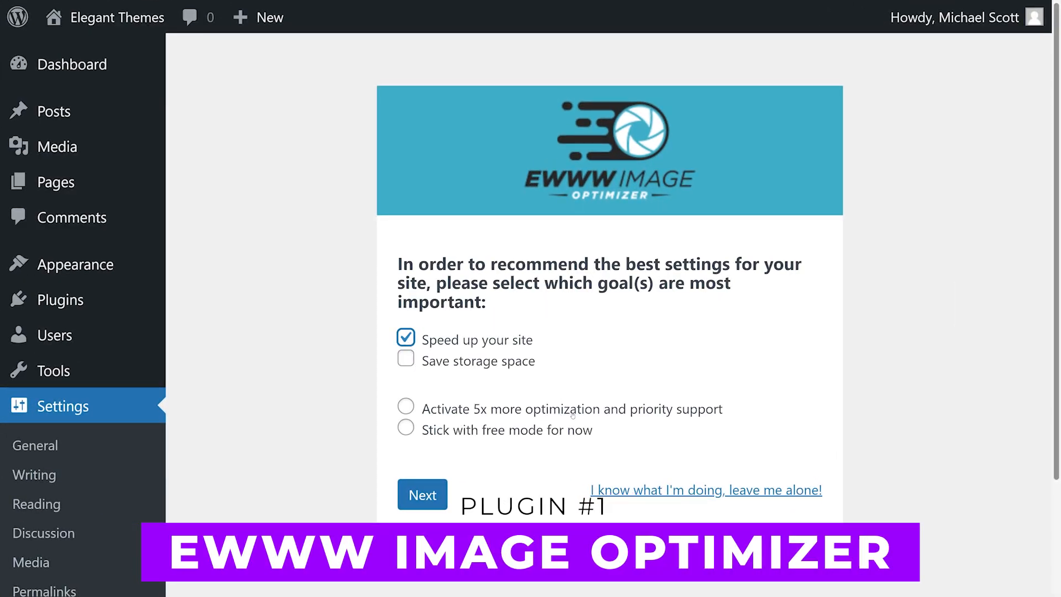
- Choose 'Stick with free mode for now', continue, and save EWWW's recommended settings
click(406, 430)
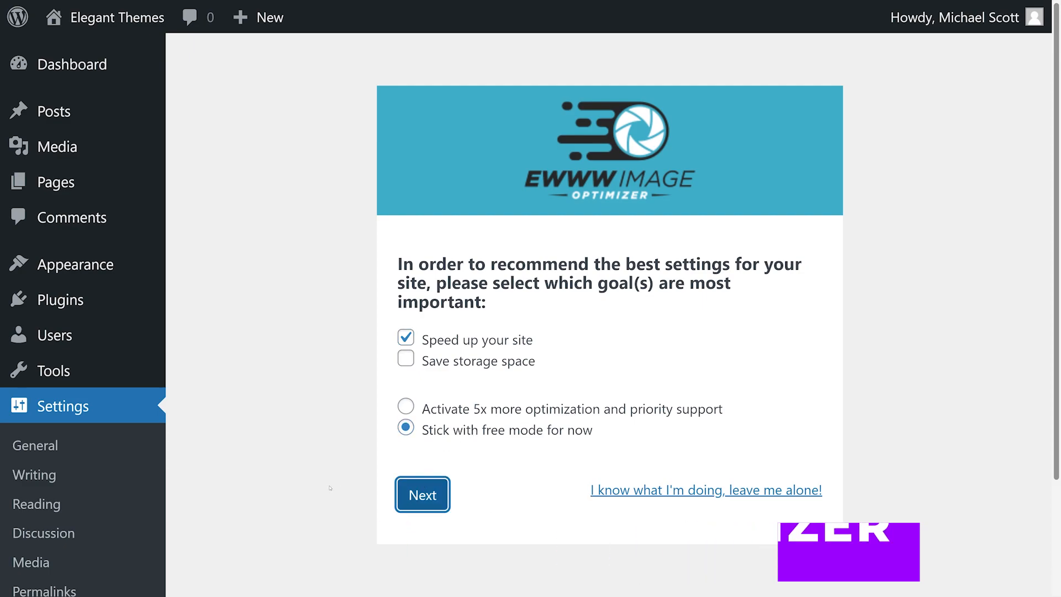
click(421, 495)
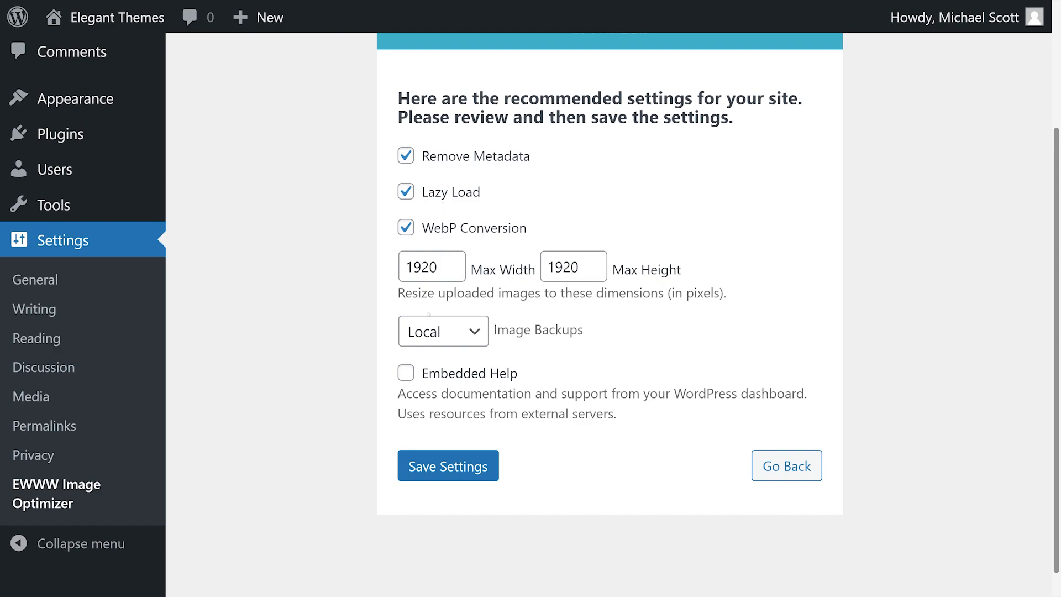
click(447, 465)
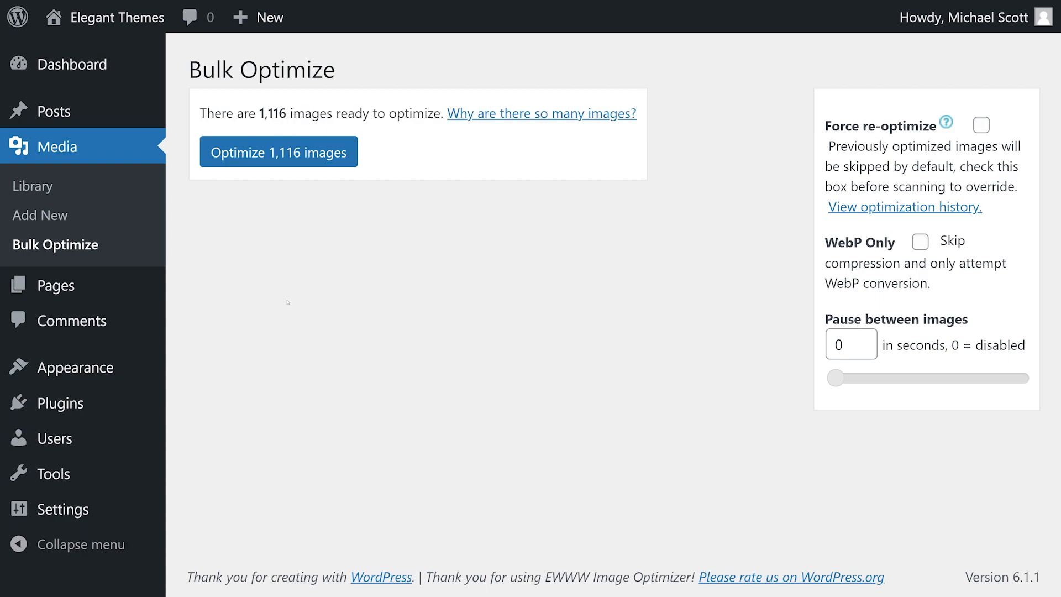
mouse_move(278, 152)
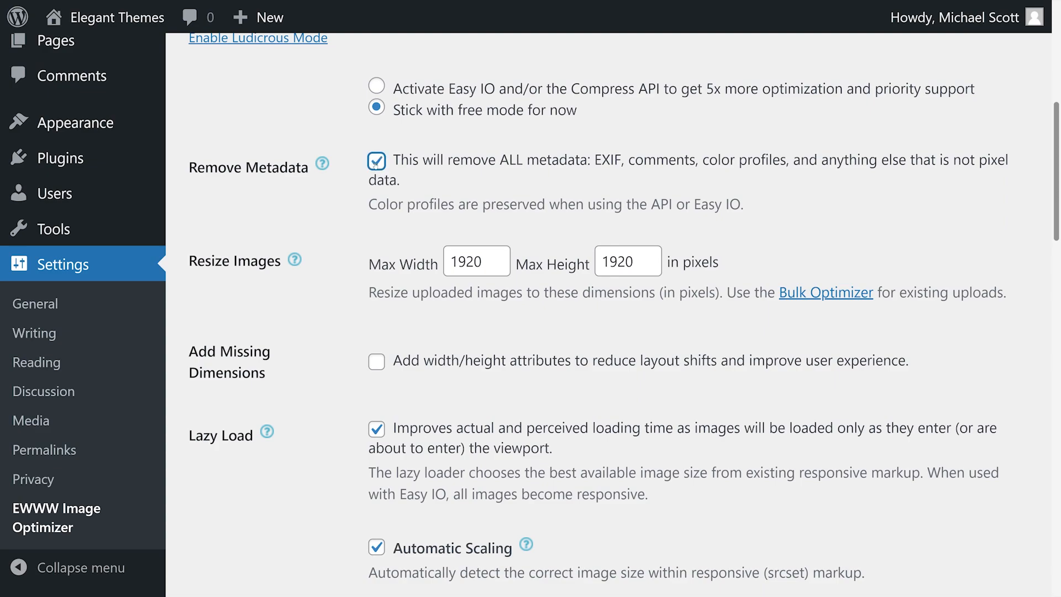
- Scroll through EWWW's settings past metadata and resizing, toggling the Lazy Load checkbox on the way
scroll(down, 3)
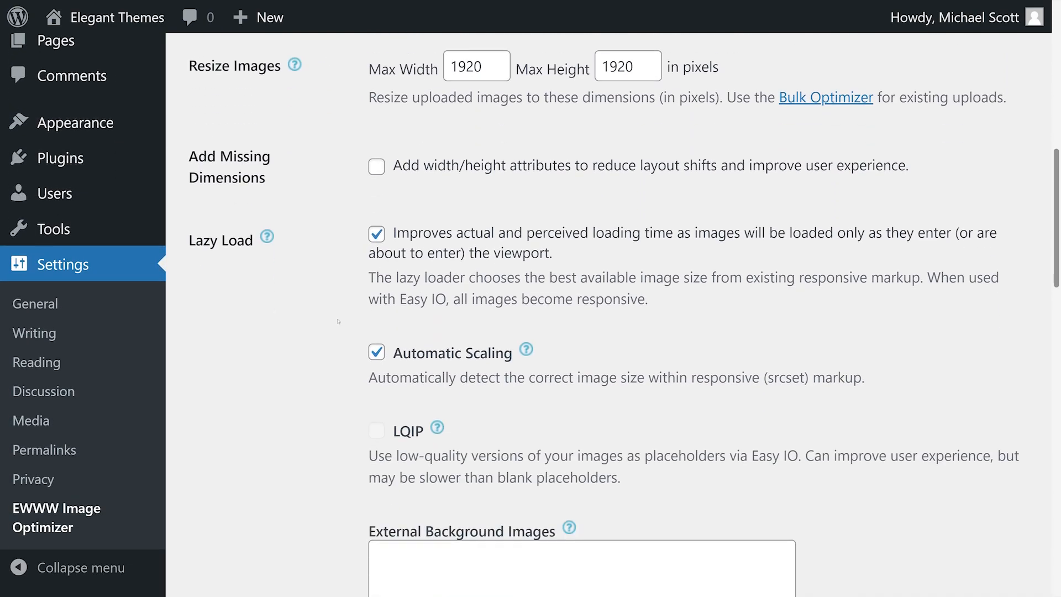
scroll(down, 3)
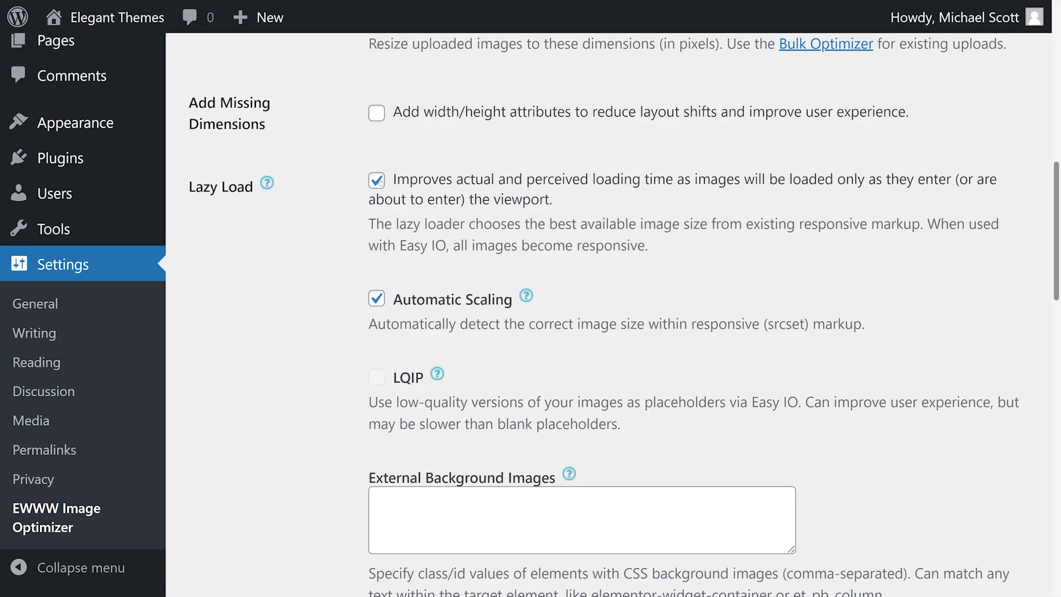
click(375, 180)
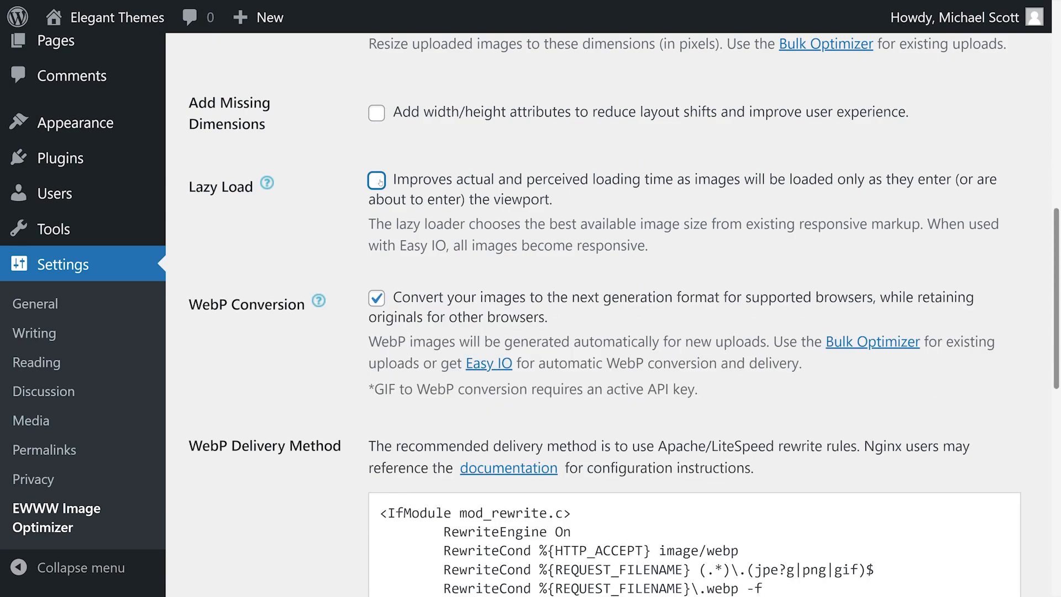
scroll(down, 3)
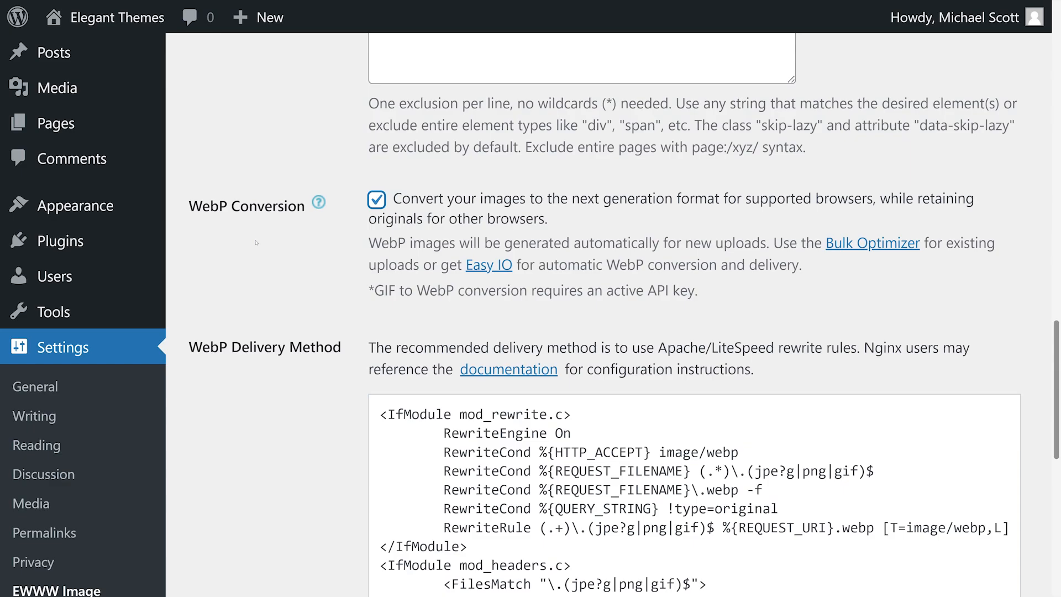
scroll(down, 3)
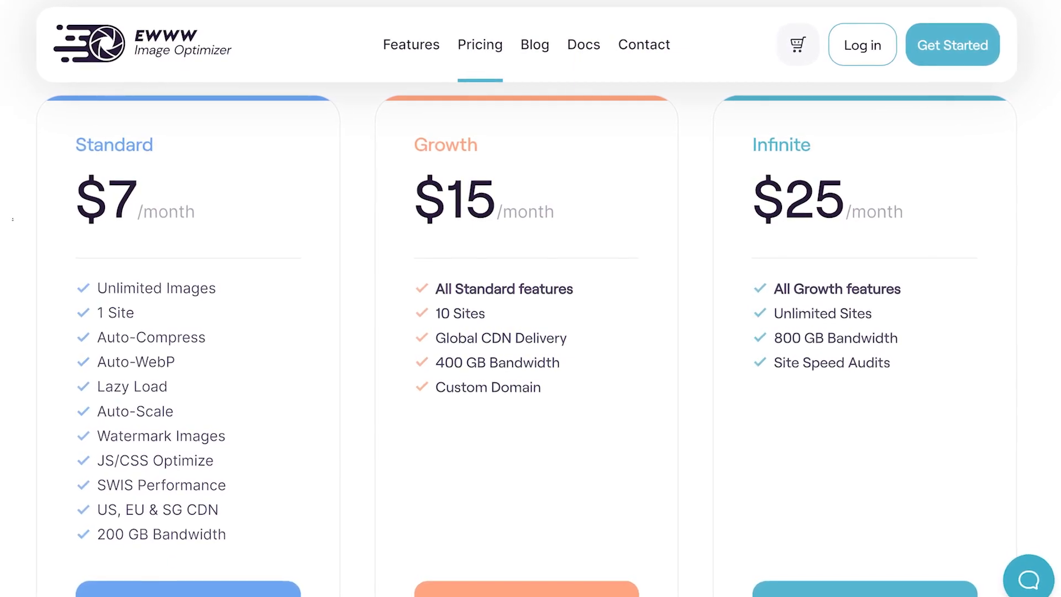
- Scroll the EWWW pricing page to view the Standard $7, Growth $15 and Infinite $25 plans
scroll(down, 3)
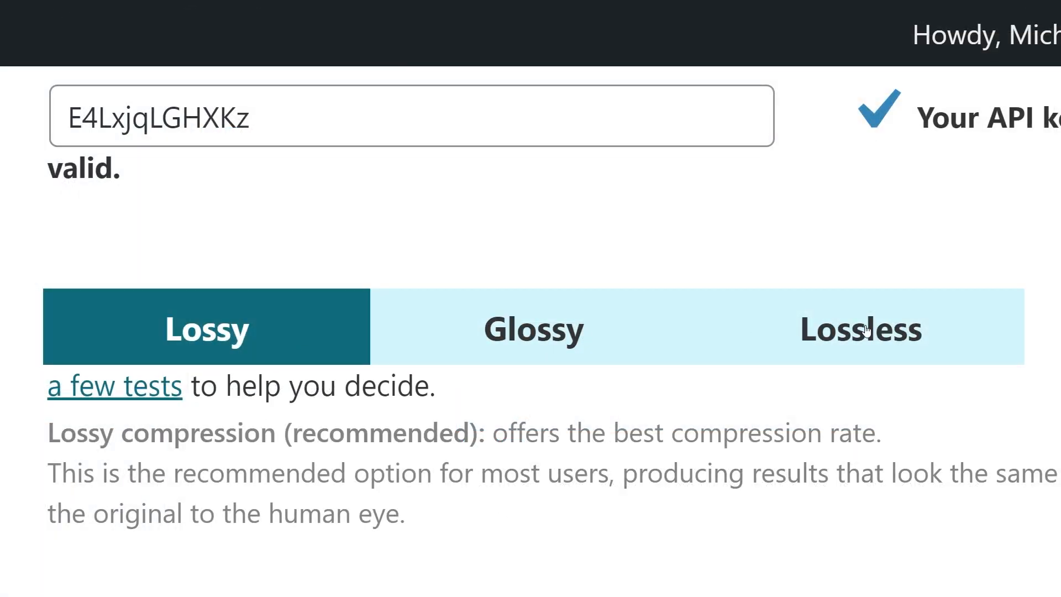
- Preview ShortPixel's Glossy and Lossless compression descriptions, then settle on Lossy
click(533, 329)
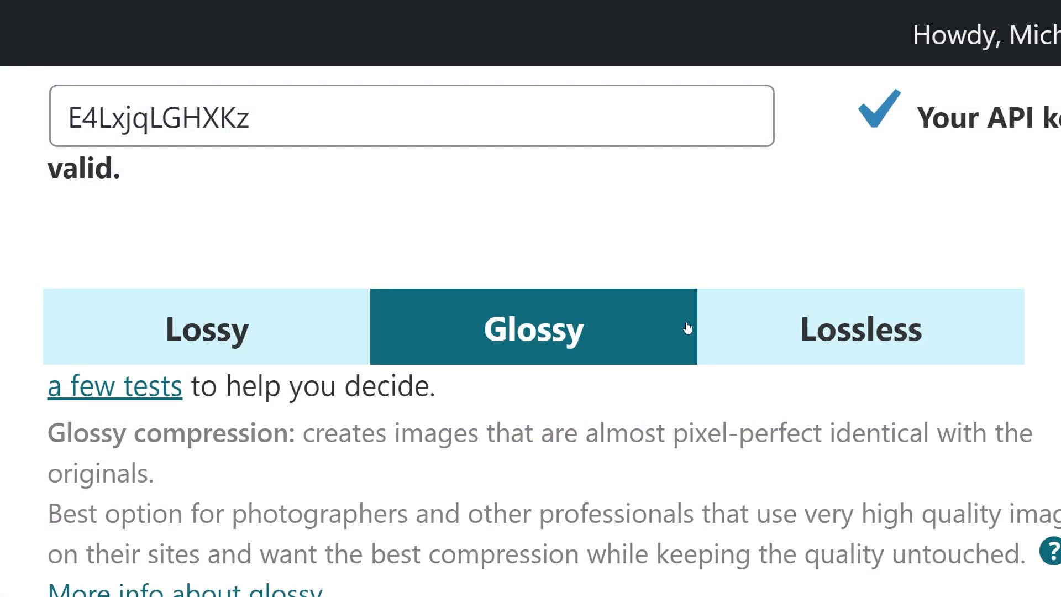
click(860, 329)
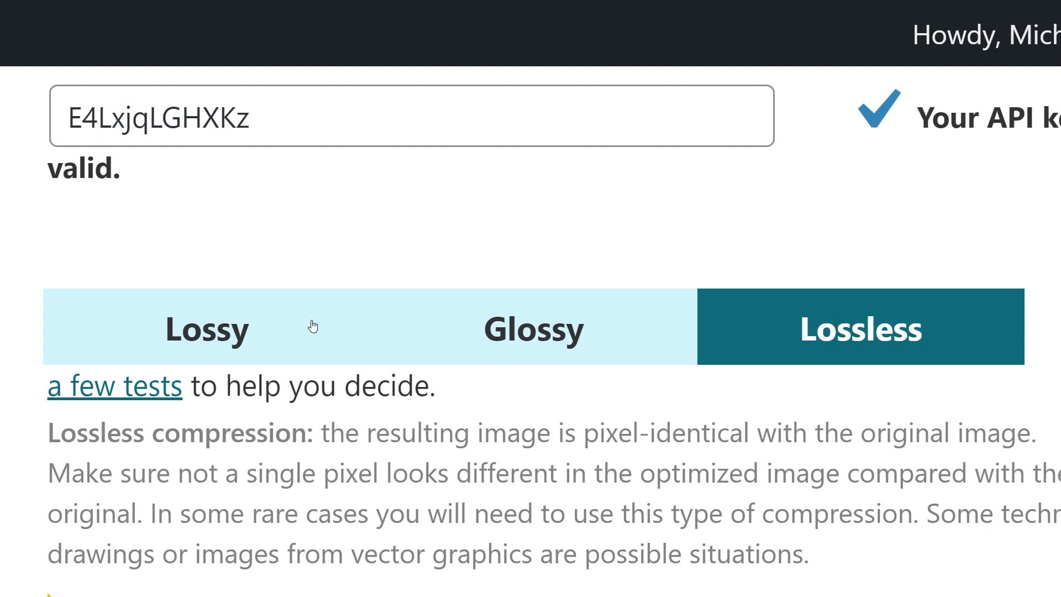
click(205, 327)
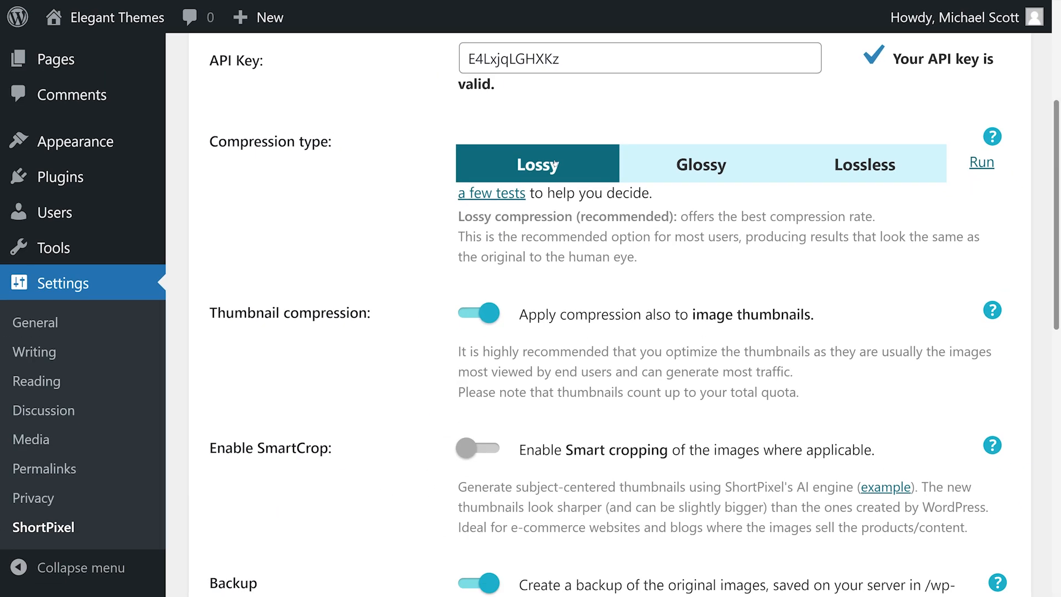
- Keep backups of originals on and enable resizing of large images to 1200 × 1200 pixels
scroll(down, 3)
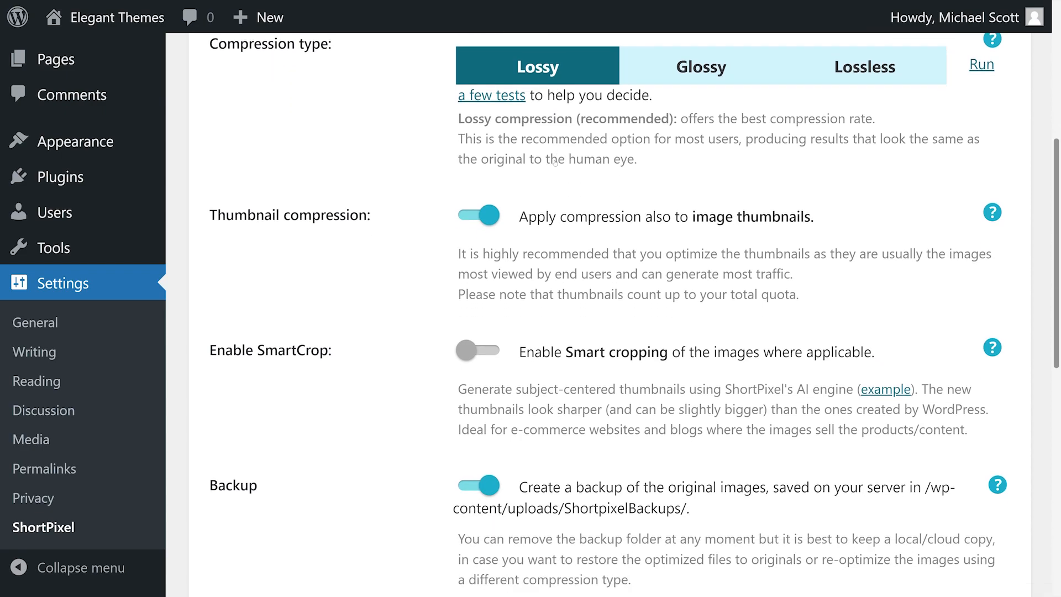
scroll(down, 3)
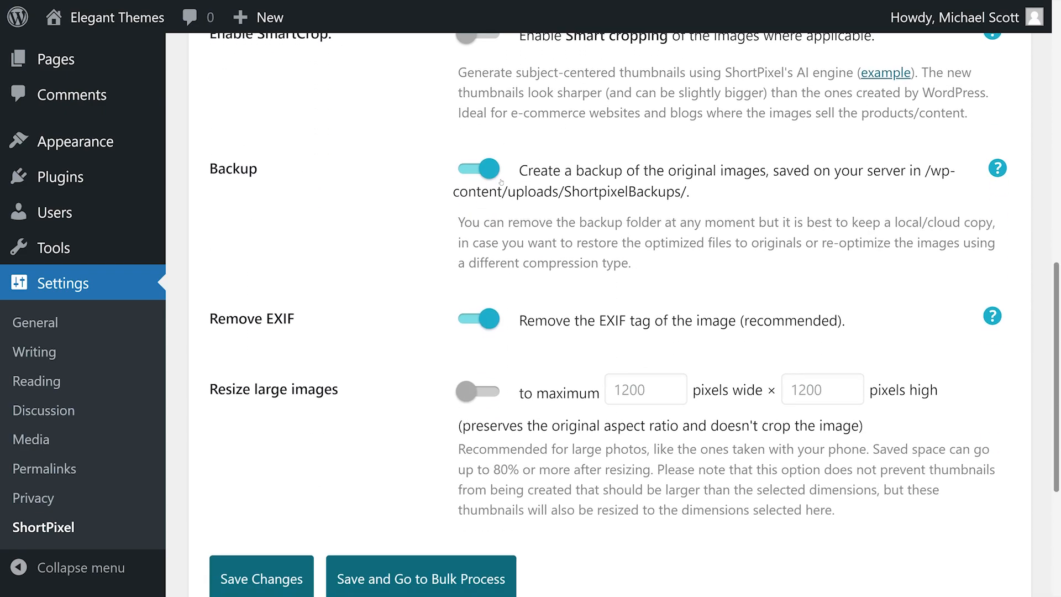
click(477, 168)
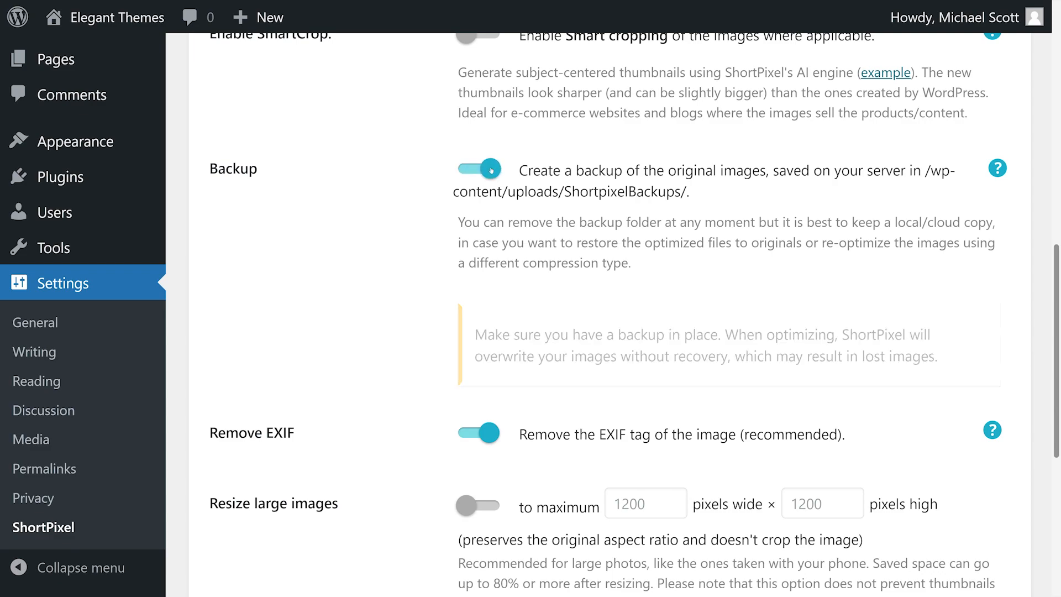
click(477, 432)
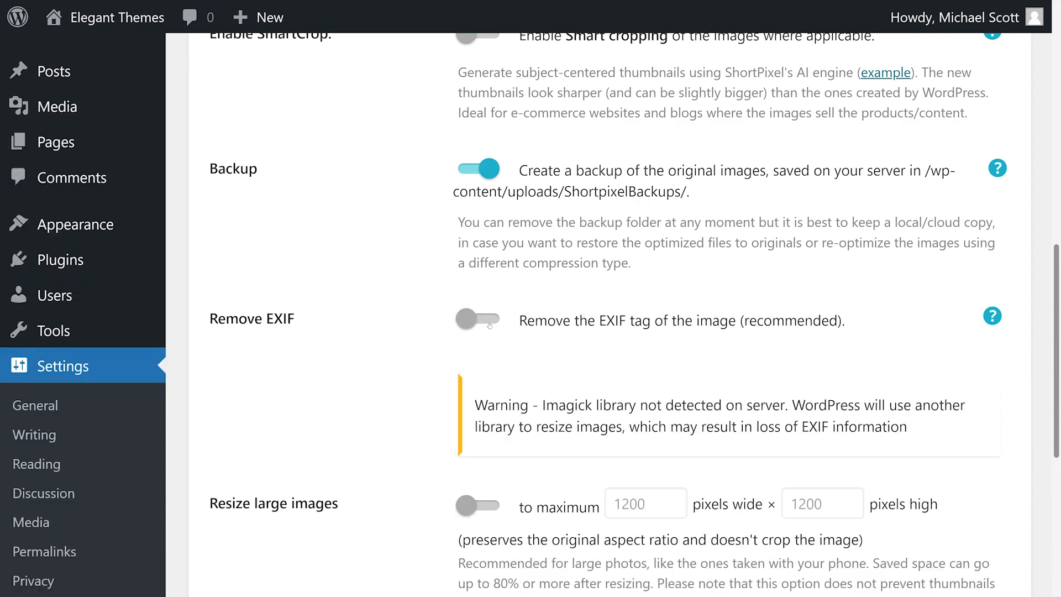
click(477, 319)
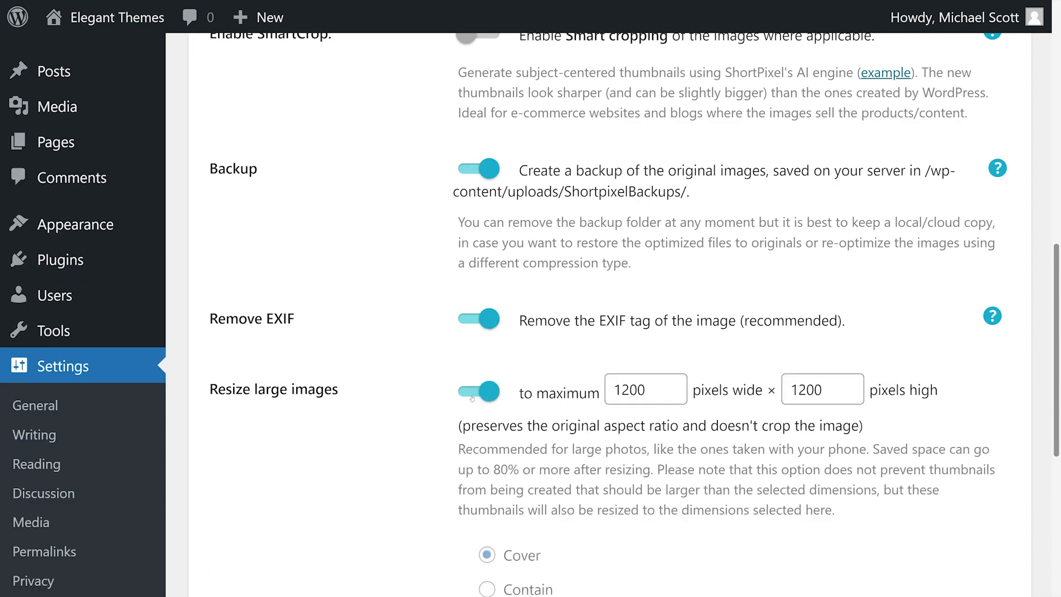
scroll(down, 3)
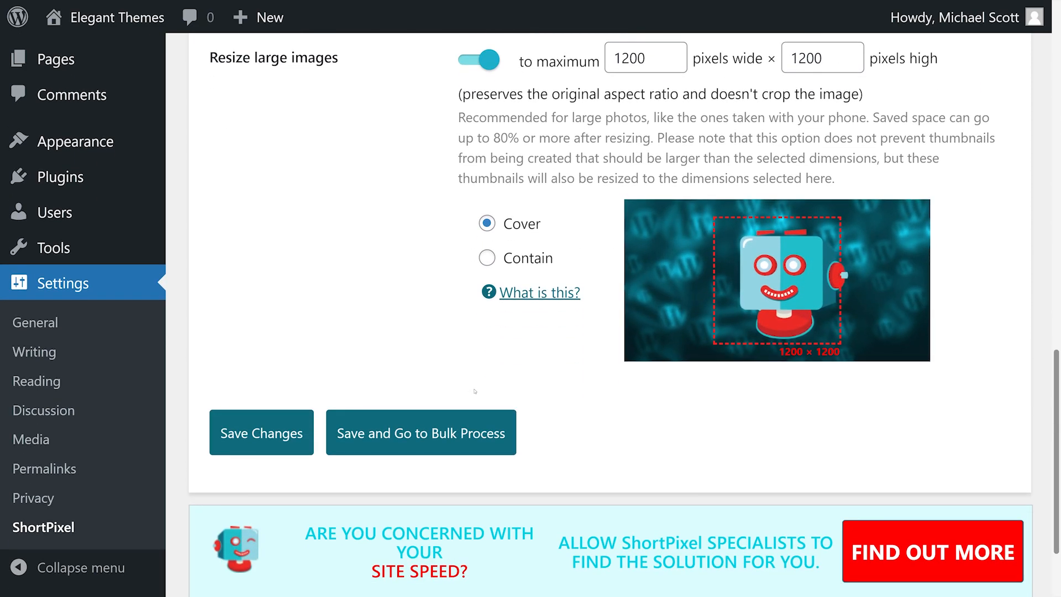
scroll(up, 3)
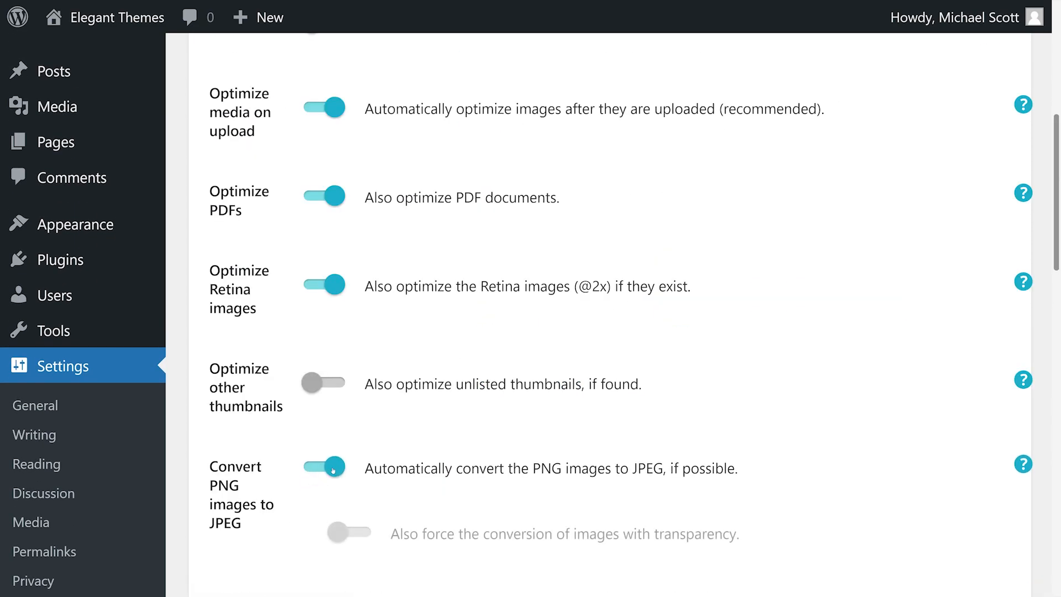
- Turn off ShortPixel's PNG-to-JPEG conversion while keeping Retina image optimization on
click(323, 284)
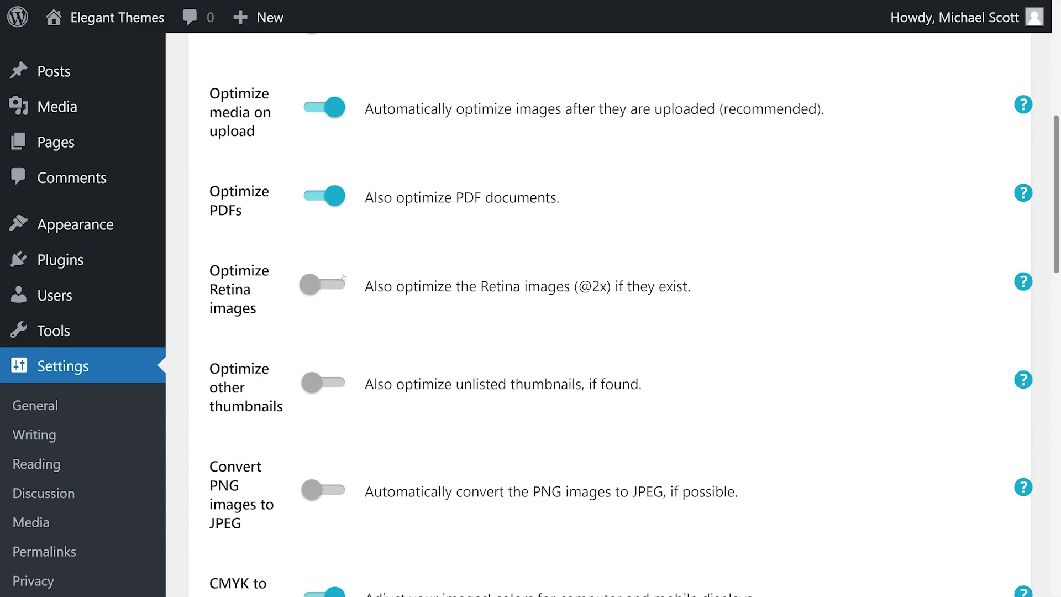
click(323, 285)
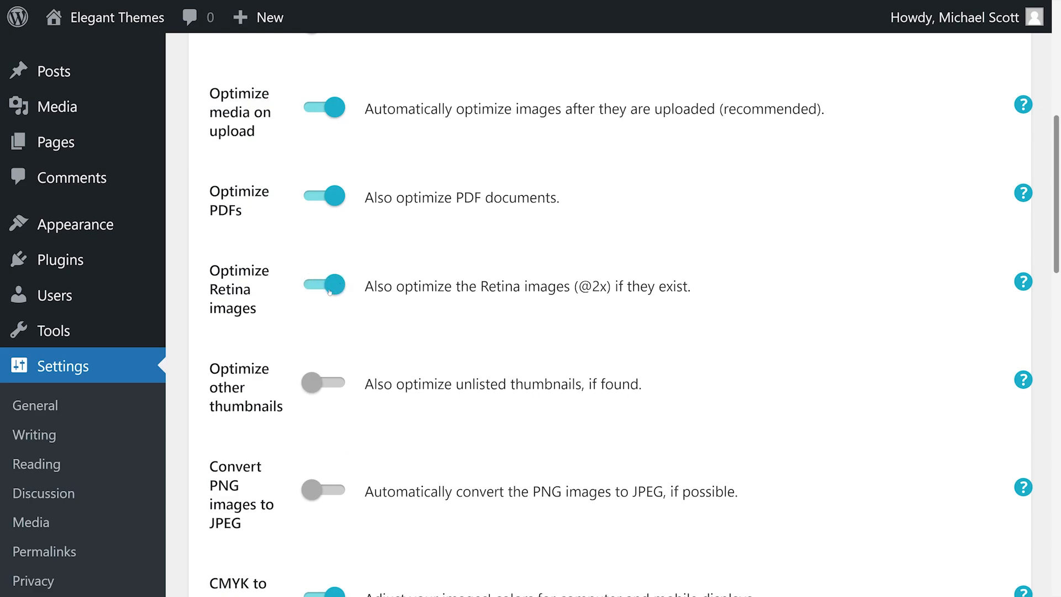
mouse_move(332, 301)
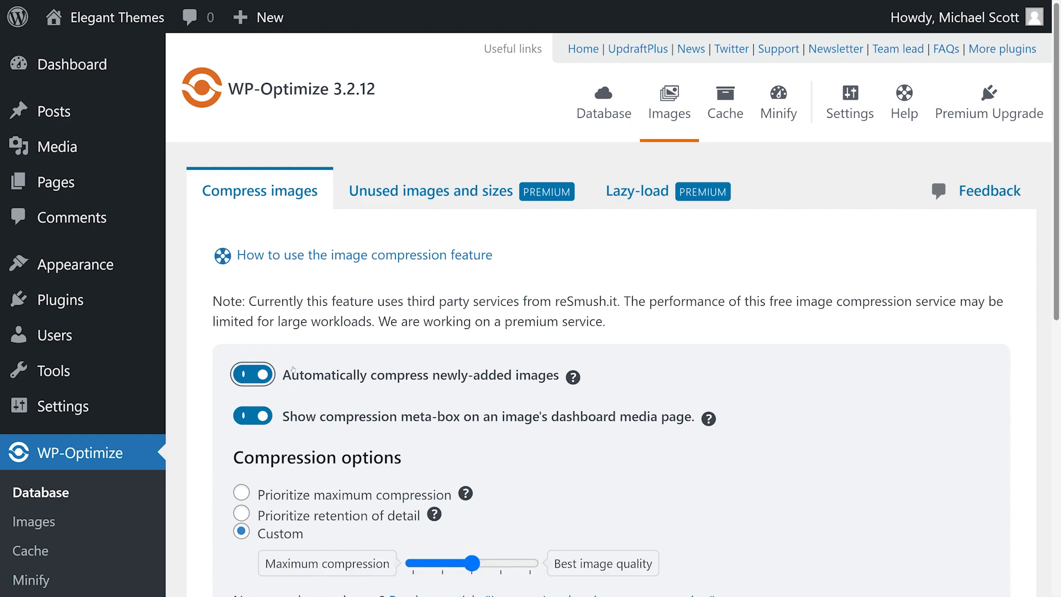
- Browse WP-Optimize's Database, Cache and Minify pages, then return to Images
click(602, 103)
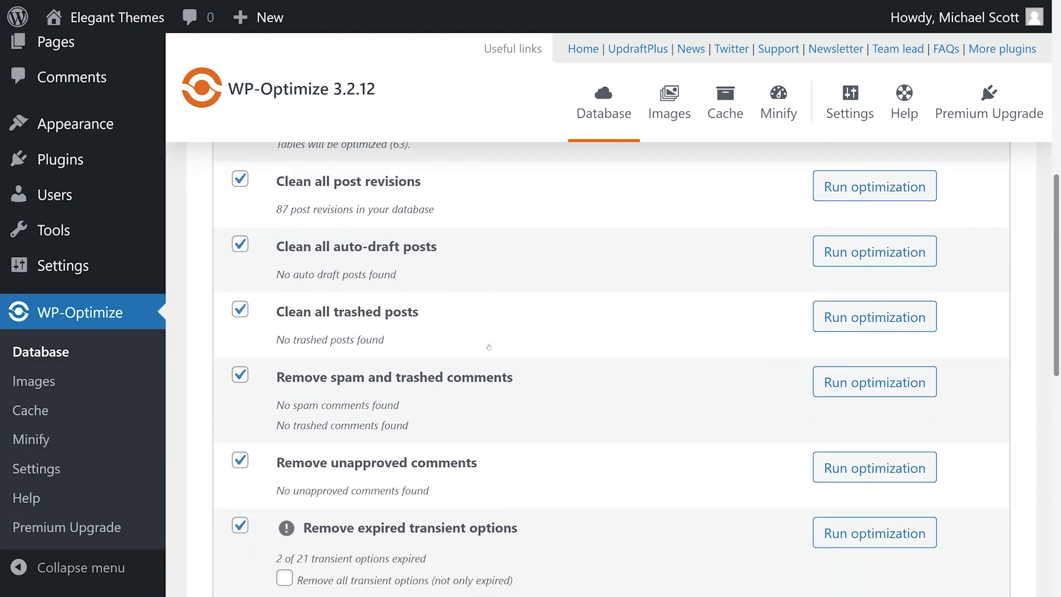
click(724, 102)
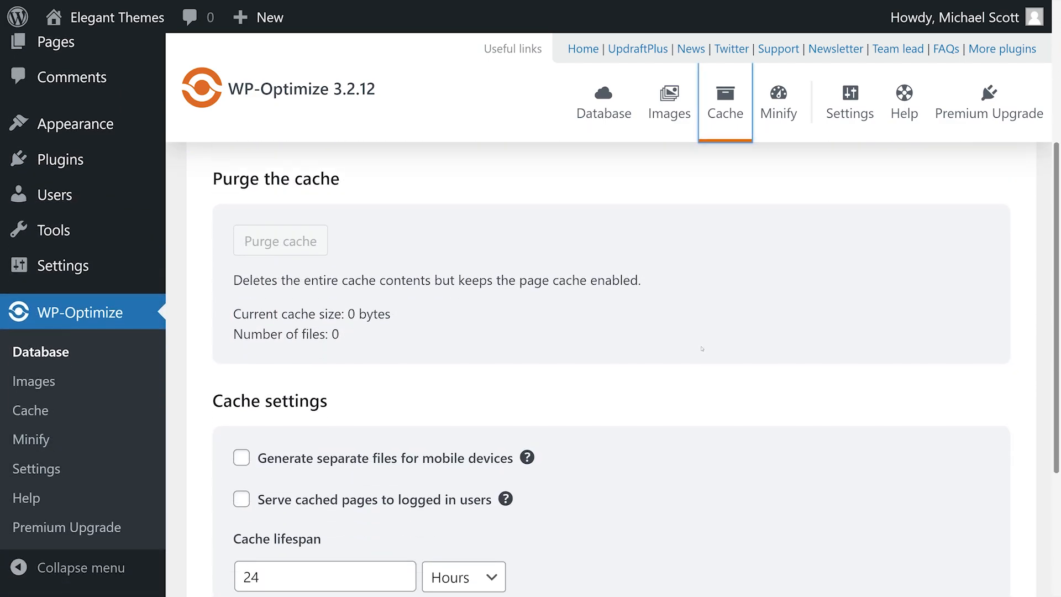
click(778, 101)
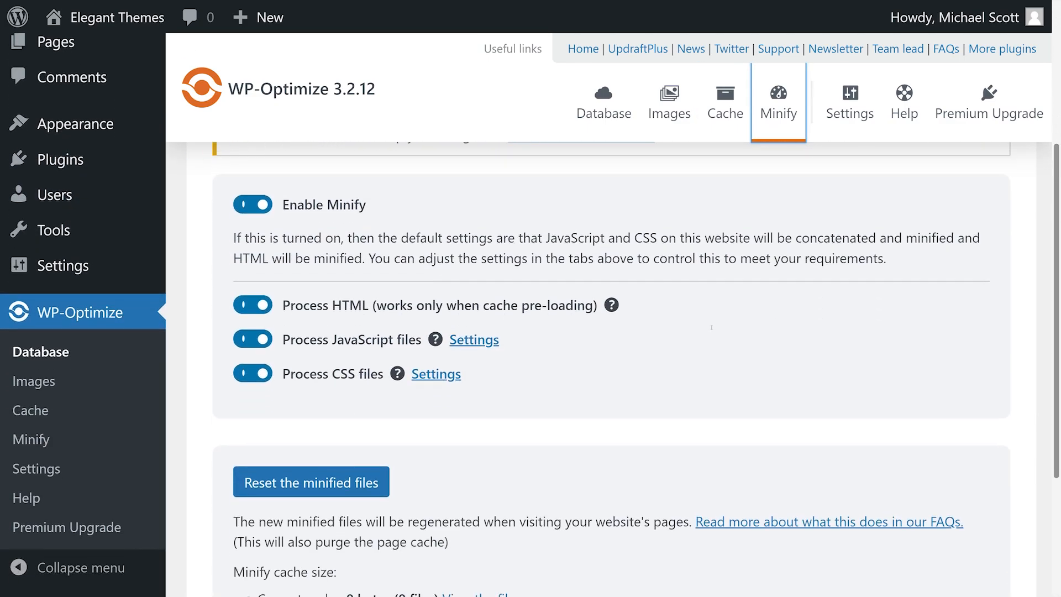
click(669, 102)
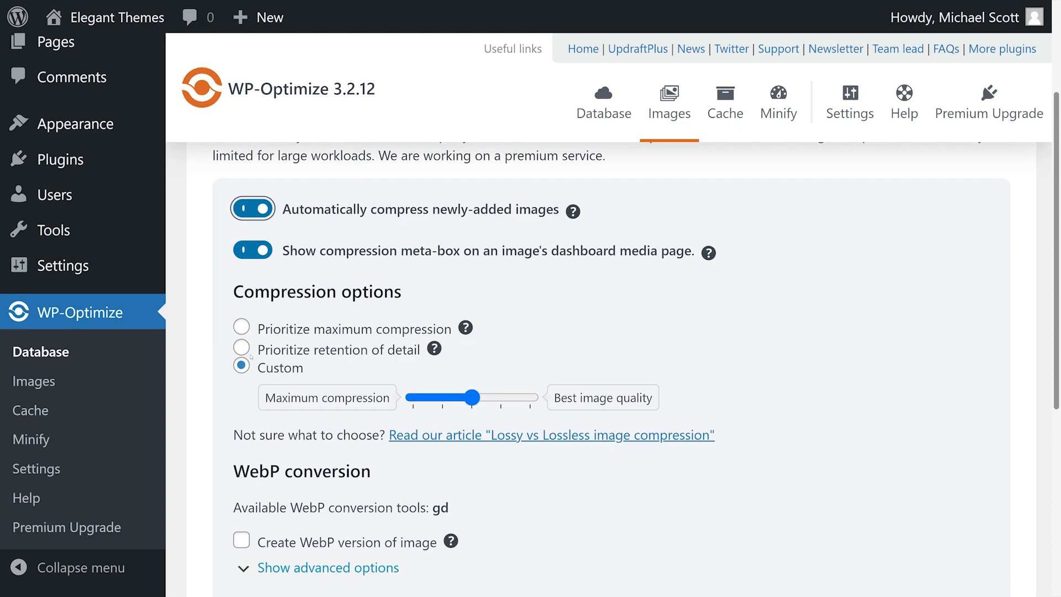
- Scroll the image compression settings to reveal the advanced WebP options with reSmush.it as the service
scroll(down, 3)
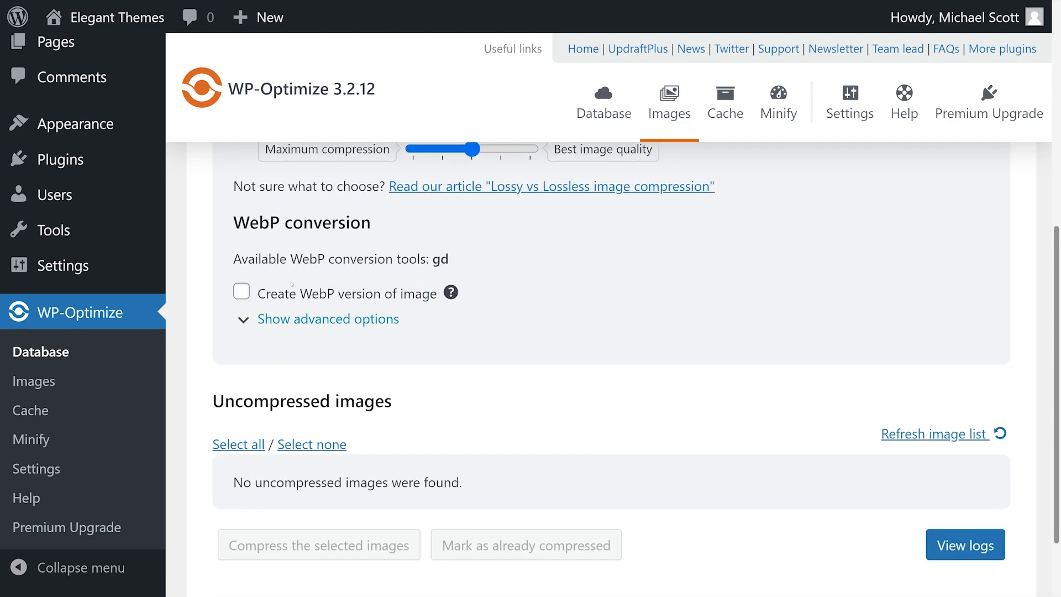
mouse_move(259, 300)
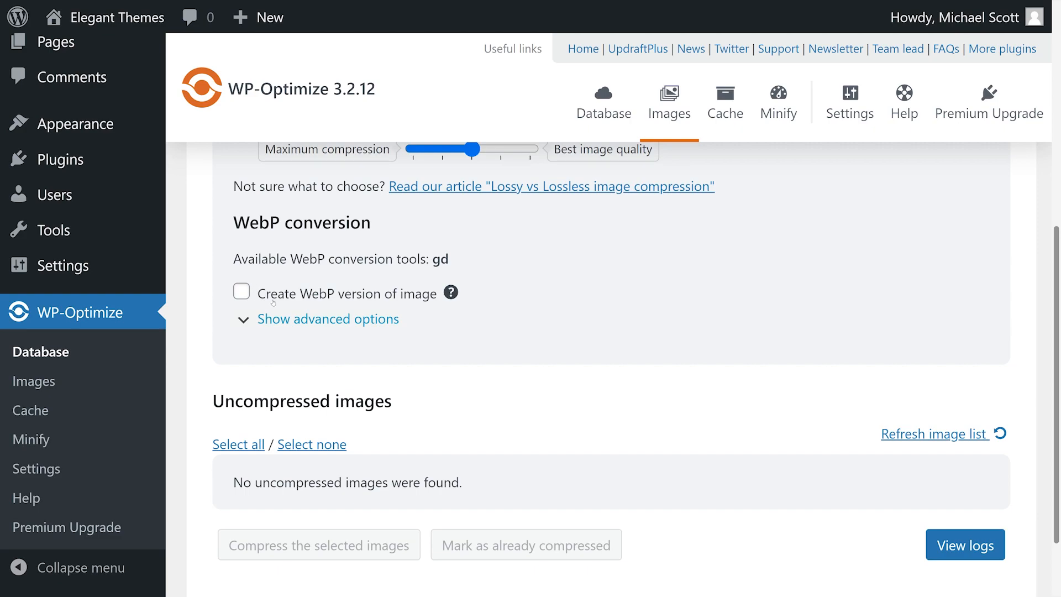
scroll(down, 3)
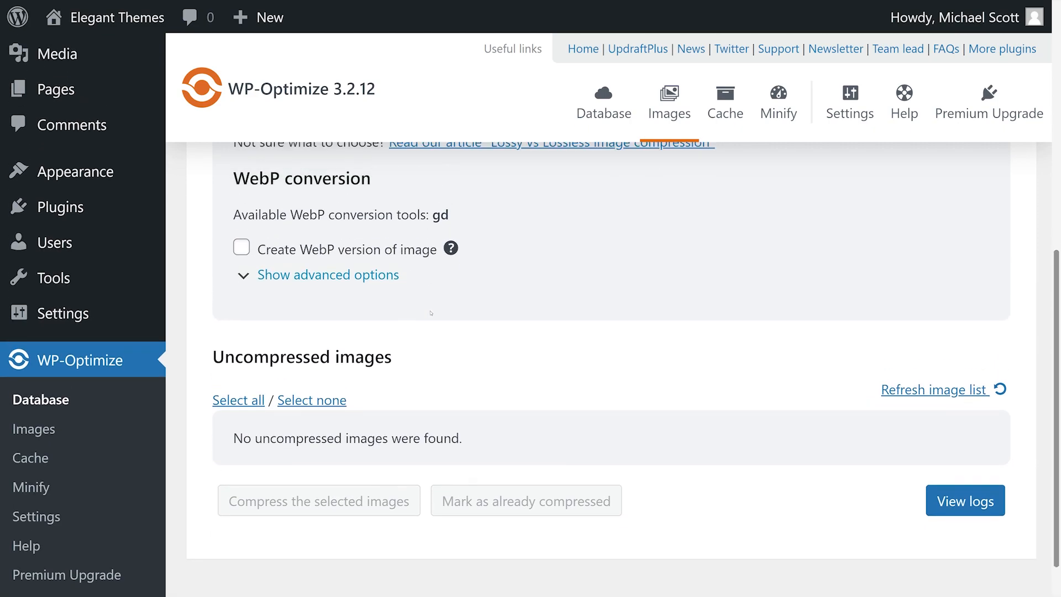
scroll(up, 3)
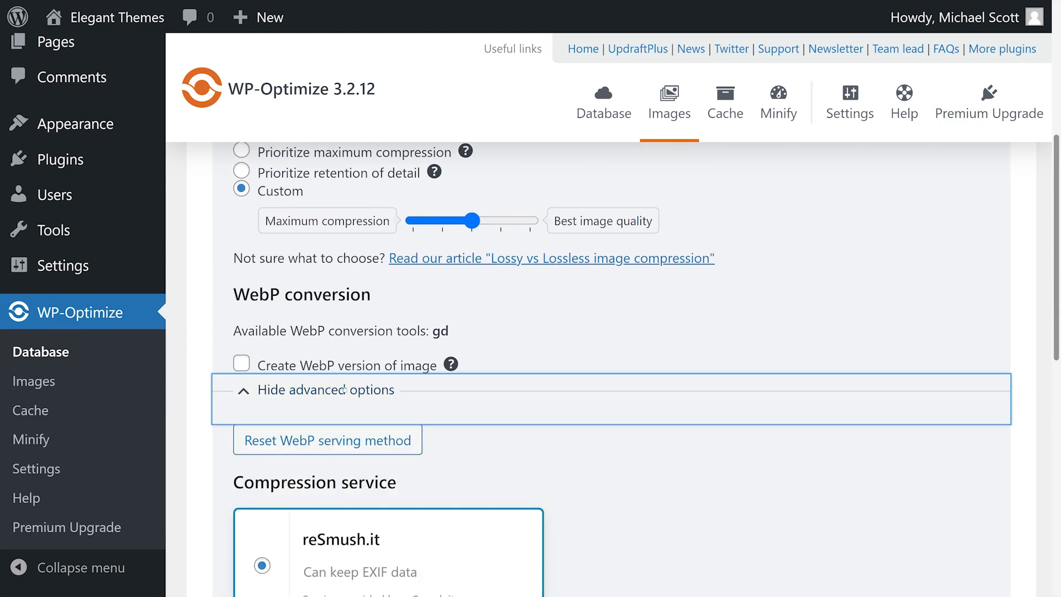
scroll(down, 3)
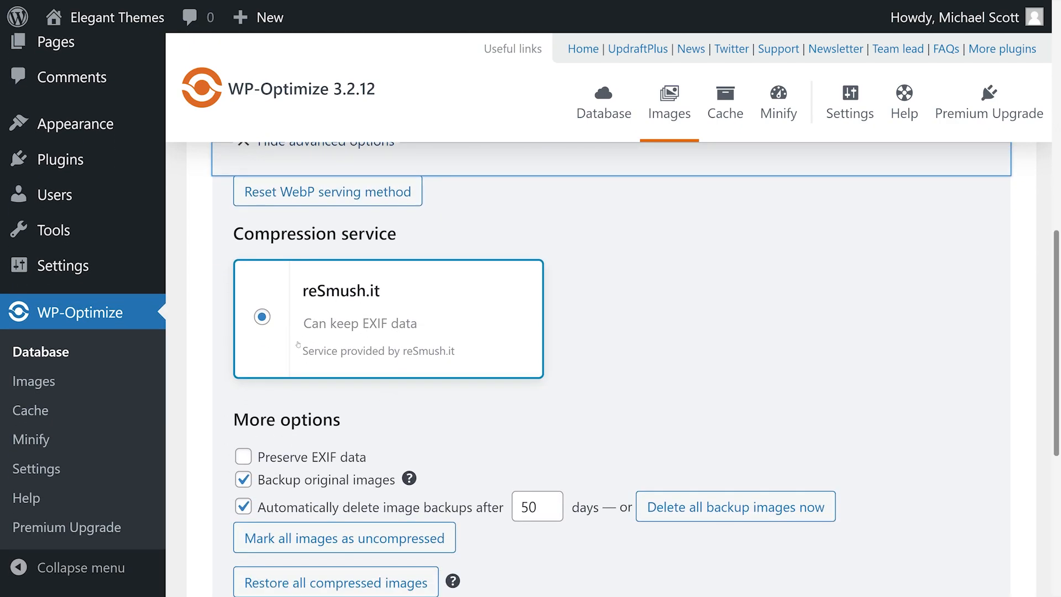
scroll(down, 3)
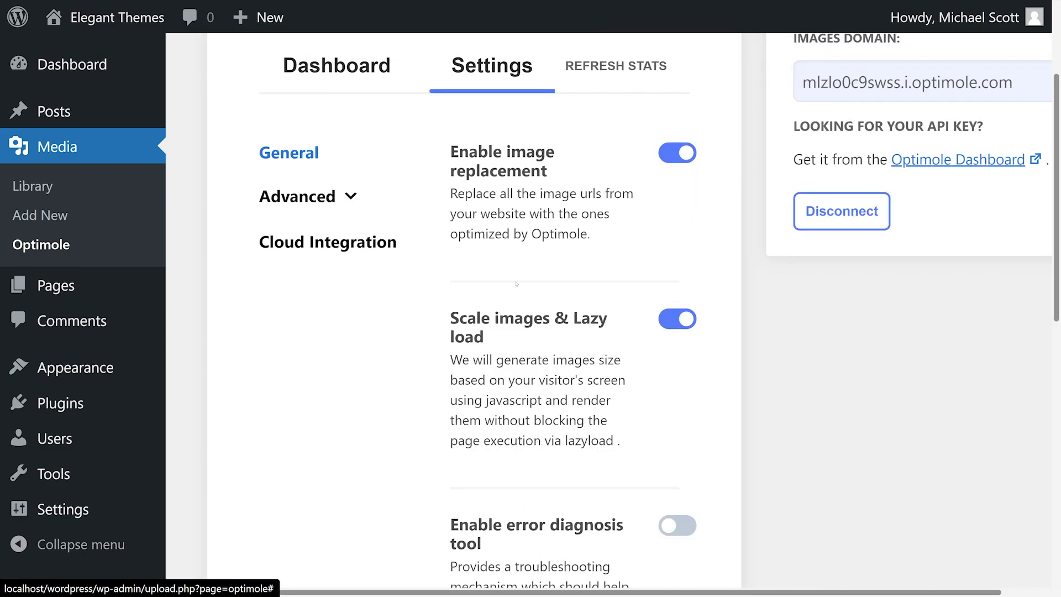
- Review Optimole's advanced Resize and Lazyload settings, then move on to Smush's Bulk Smush page
scroll(down, 3)
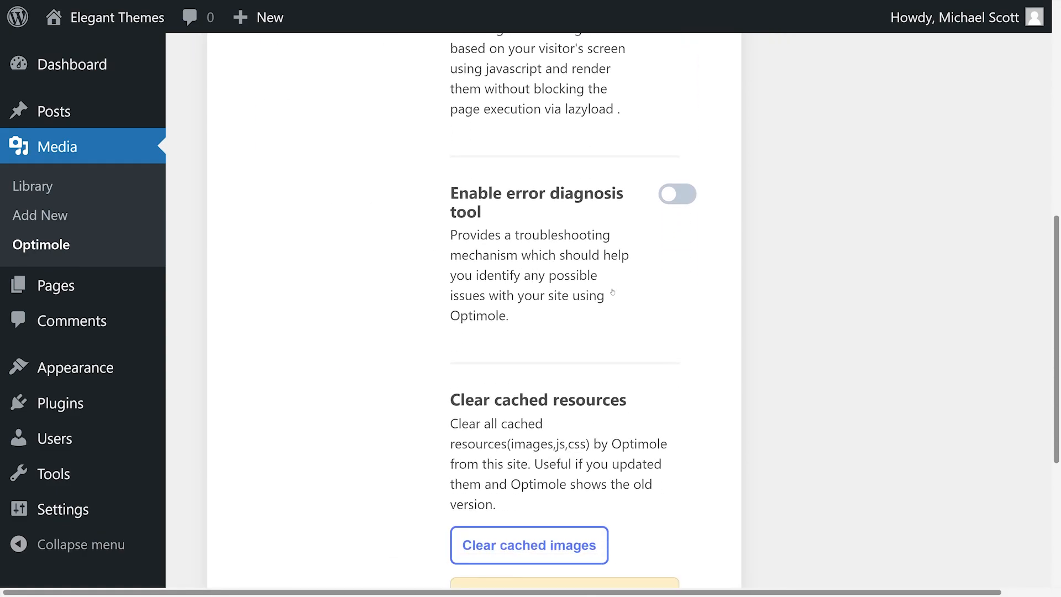
scroll(up, 3)
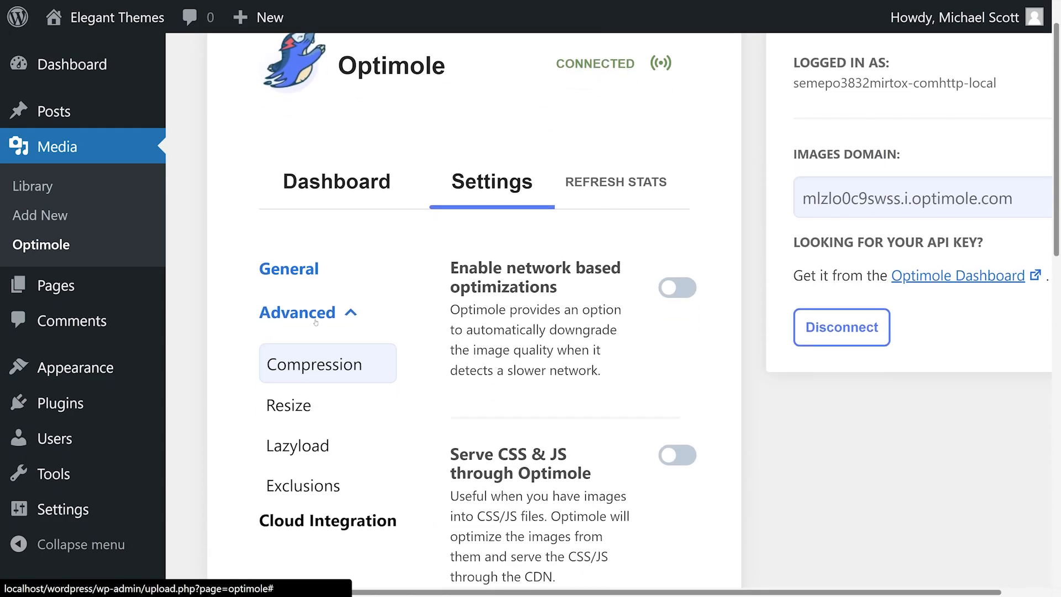
click(289, 405)
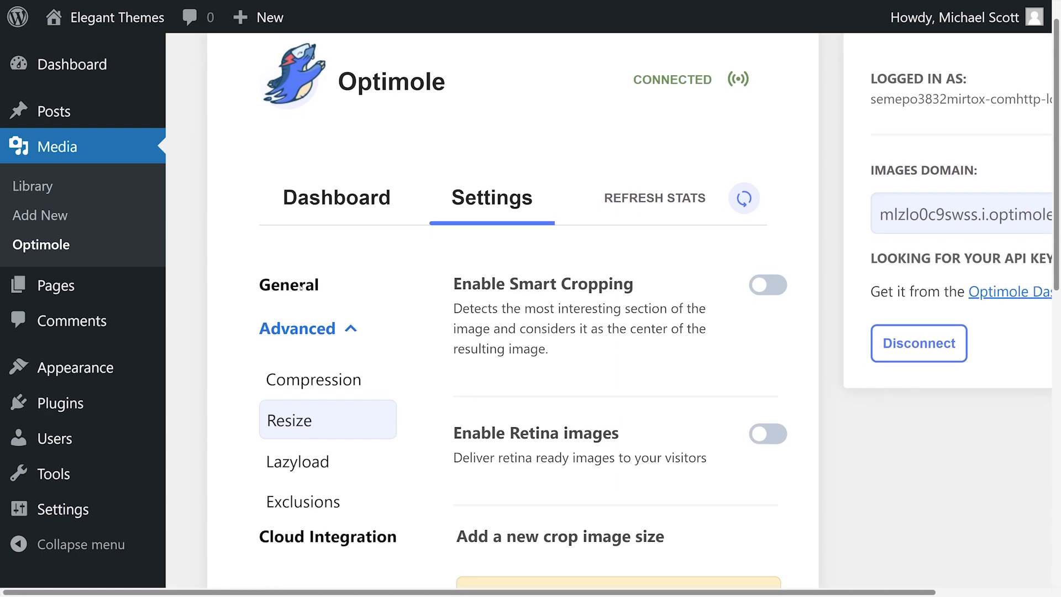
click(296, 461)
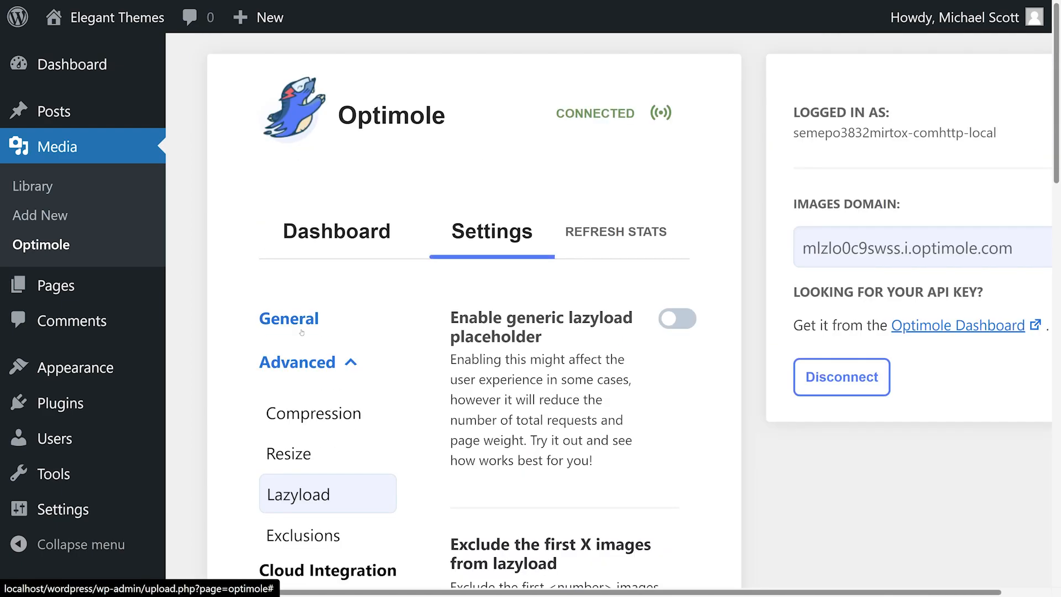
click(303, 535)
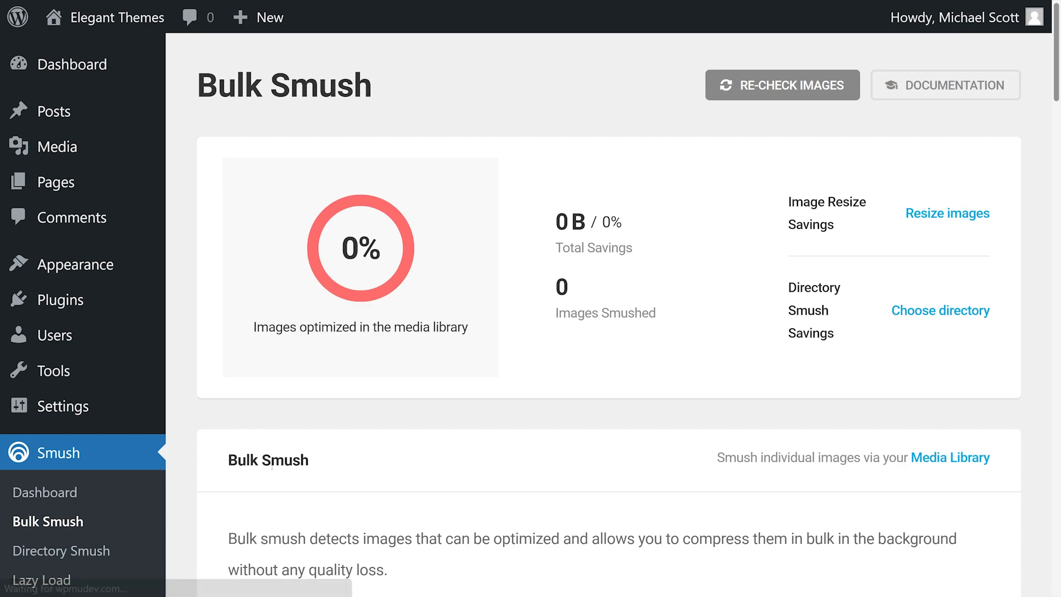
- Scroll Smush's bulk settings, enable resizing of original images and look at the lazy load settings
scroll(down, 3)
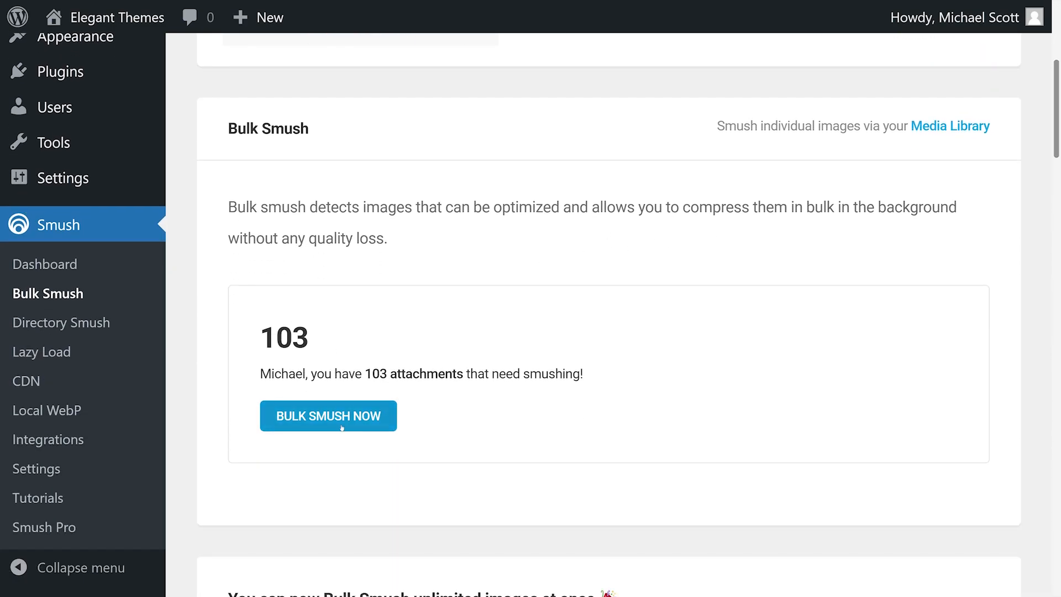
scroll(down, 3)
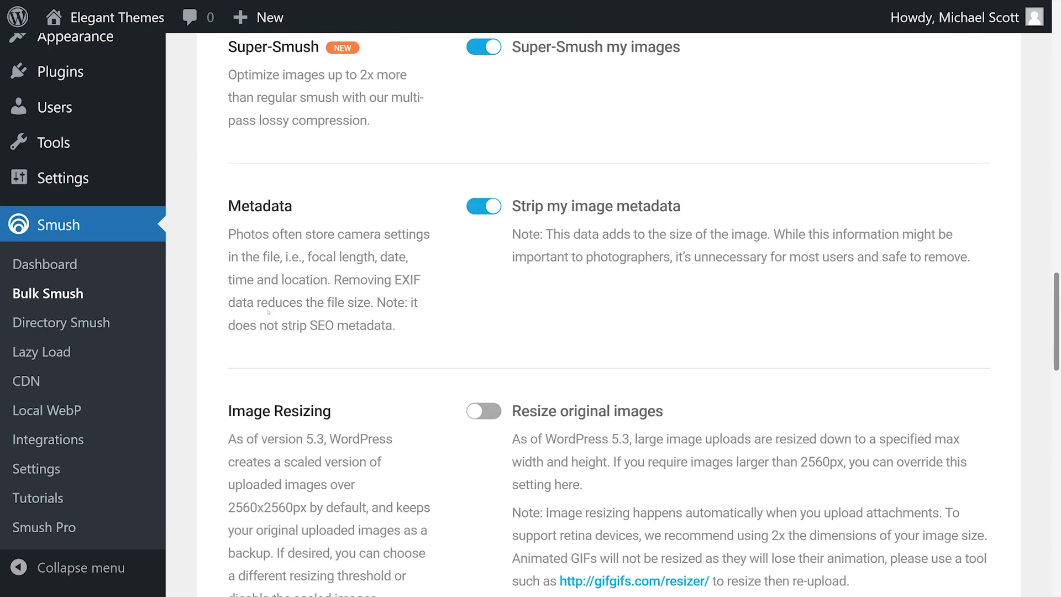
scroll(down, 3)
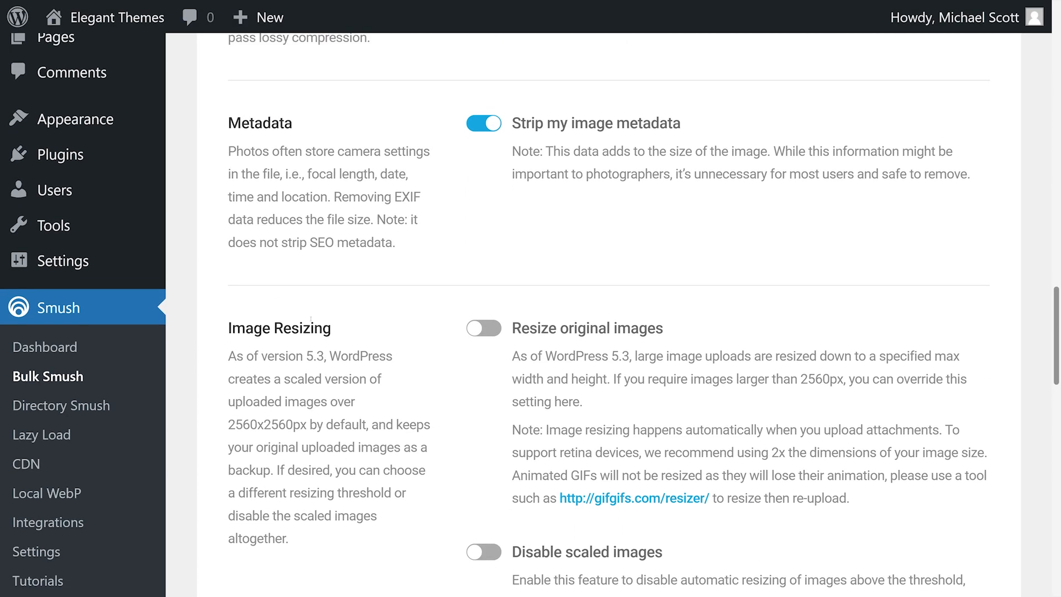
click(483, 328)
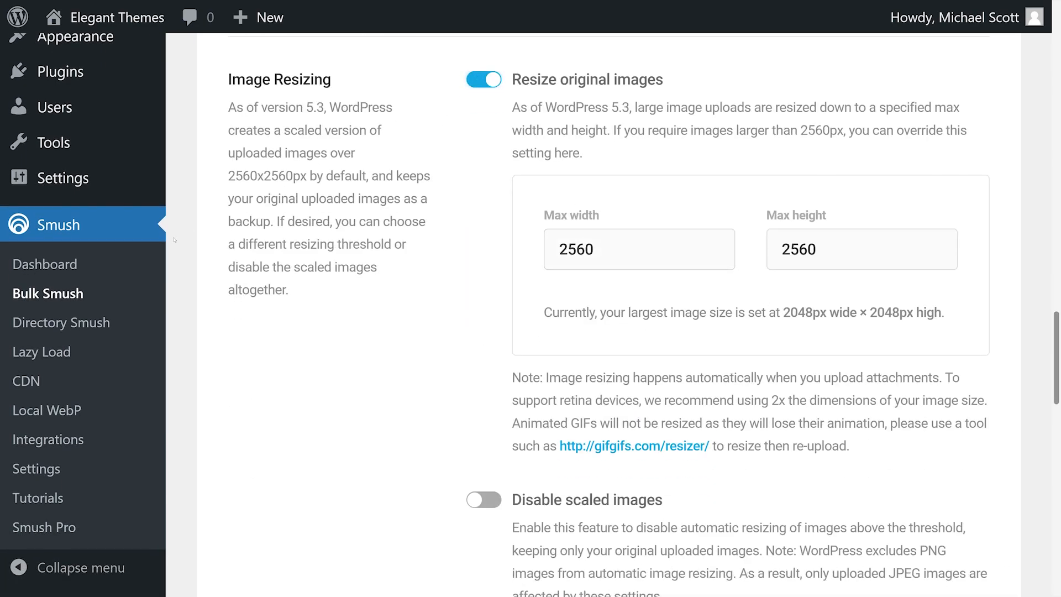
click(41, 351)
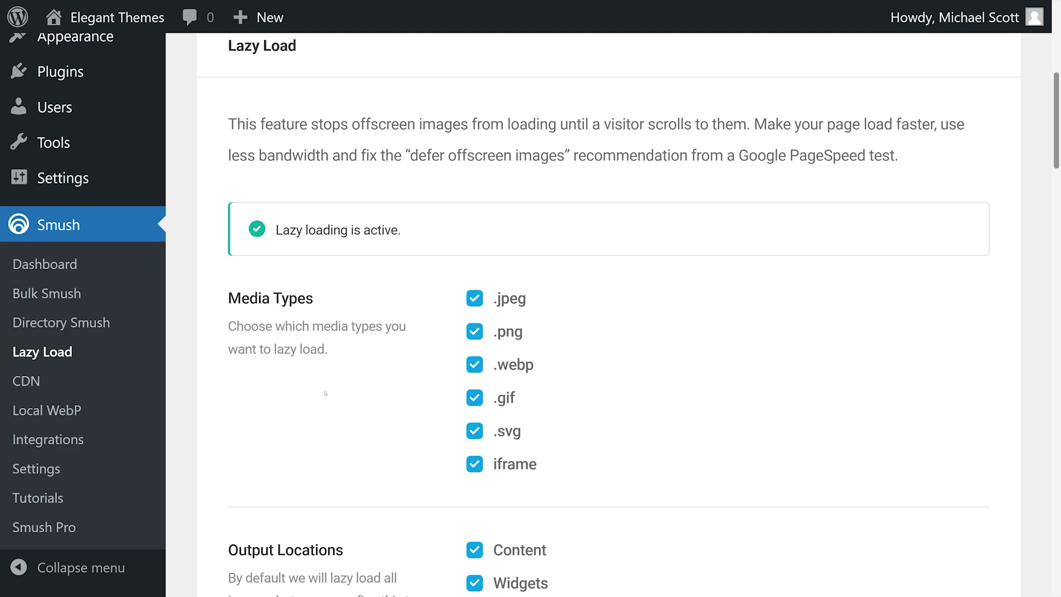
scroll(down, 3)
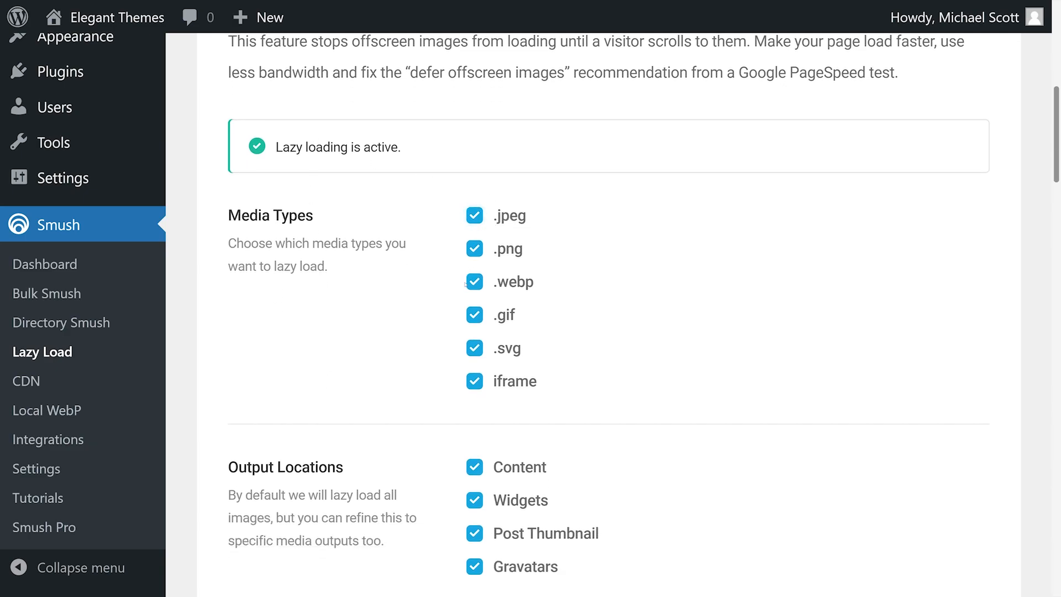
- Switch on Smush's 'Strip my image metadata' toggle under Metadata
click(48, 293)
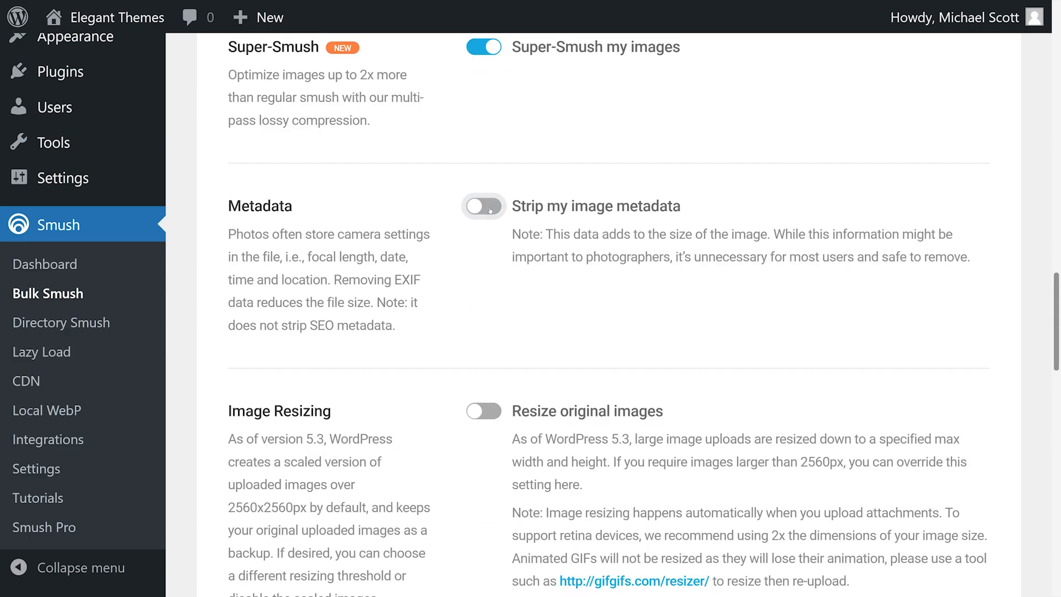
click(483, 205)
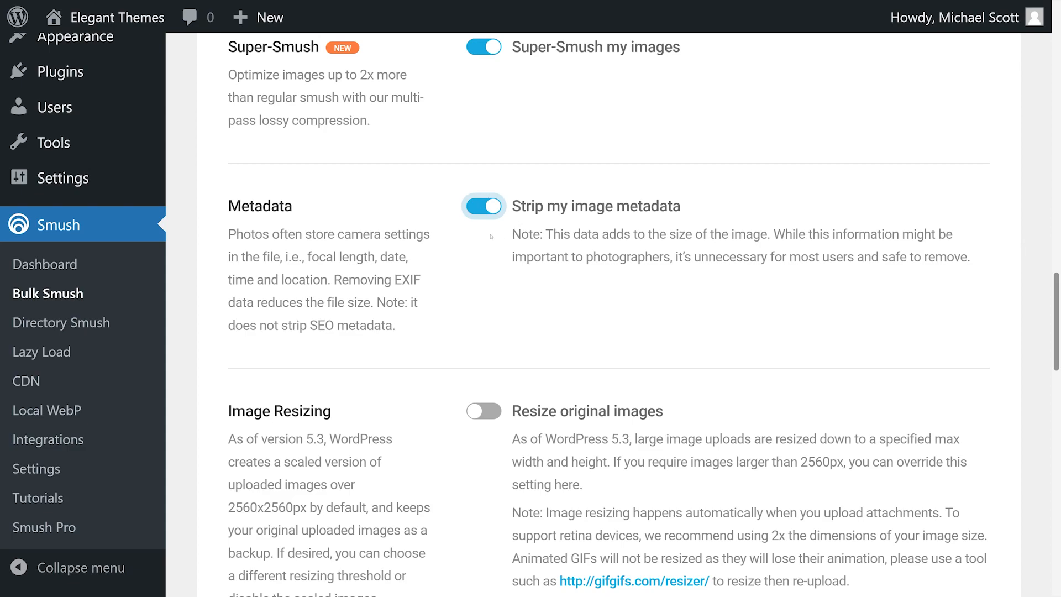
scroll(down, 3)
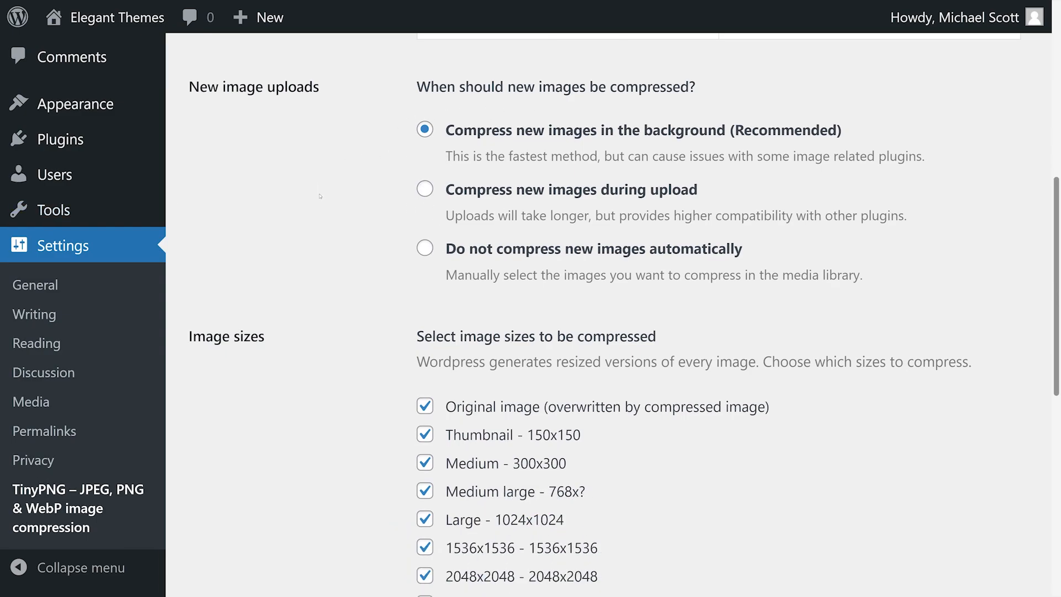
- Tick TinyPNG's 'Preserve creation date and time in the original image' under Original image
scroll(down, 3)
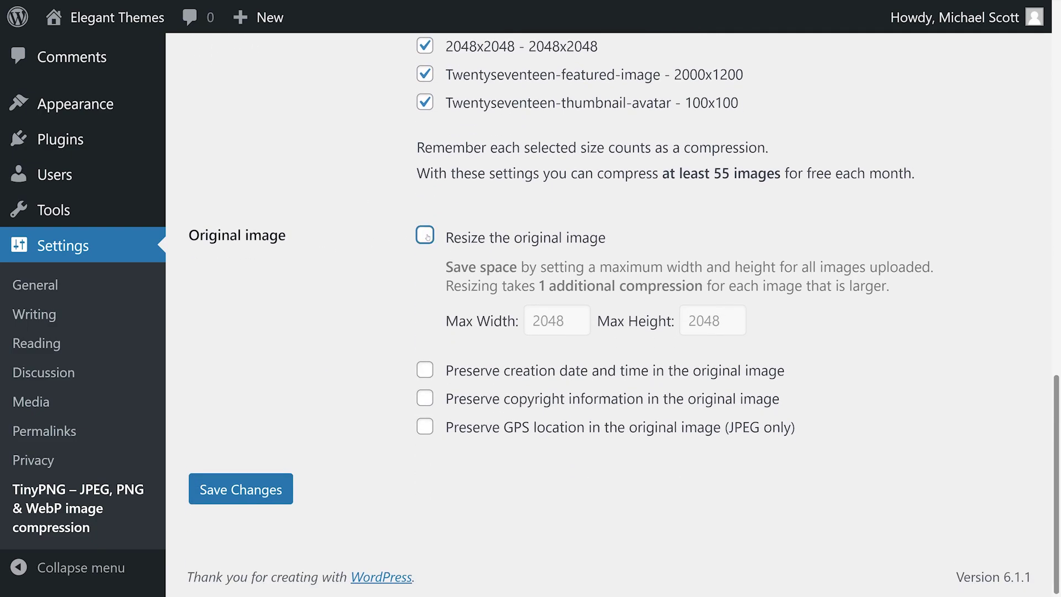
click(425, 234)
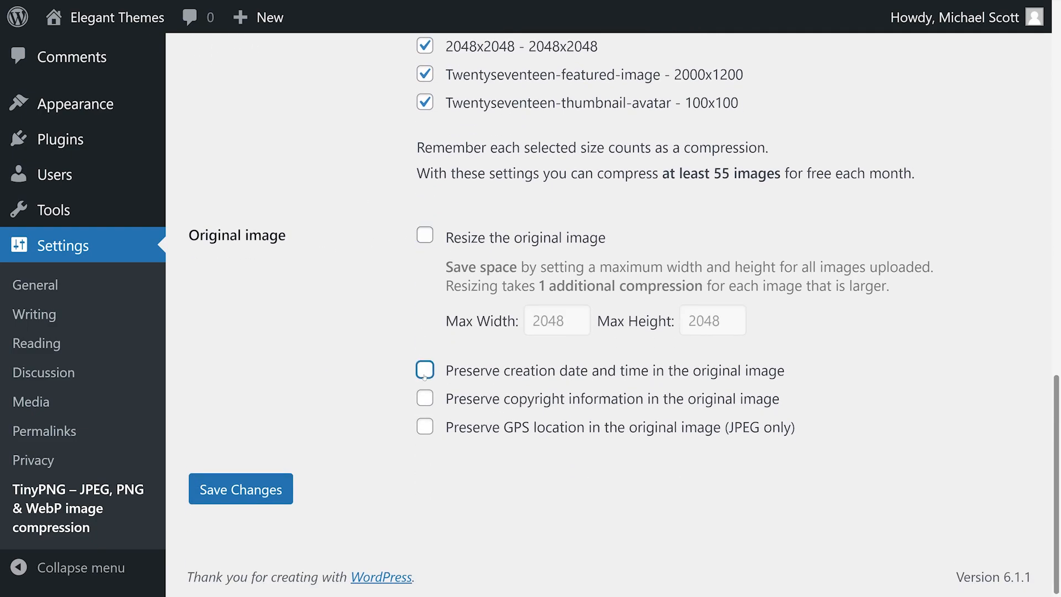
mouse_move(424, 399)
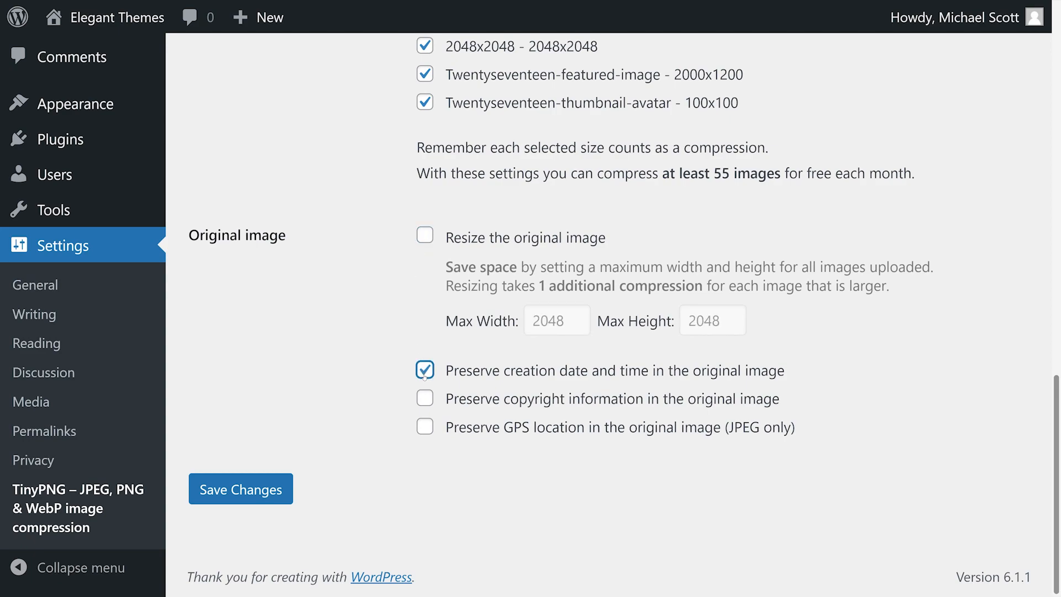
click(425, 427)
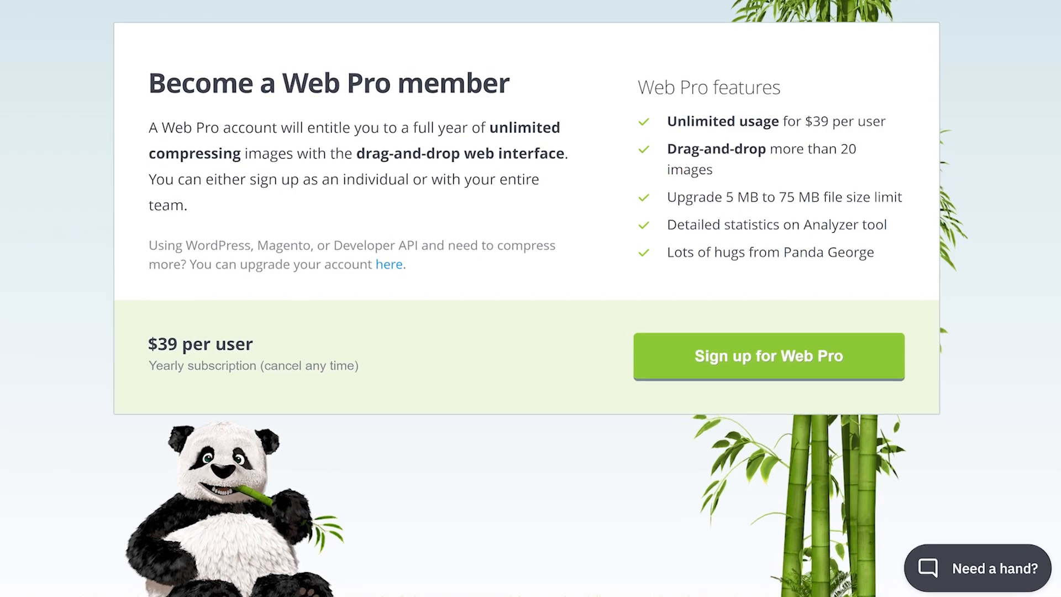
- Scroll the TinyPNG Web Pro membership page showing the $39 per user plan features
scroll(down, 3)
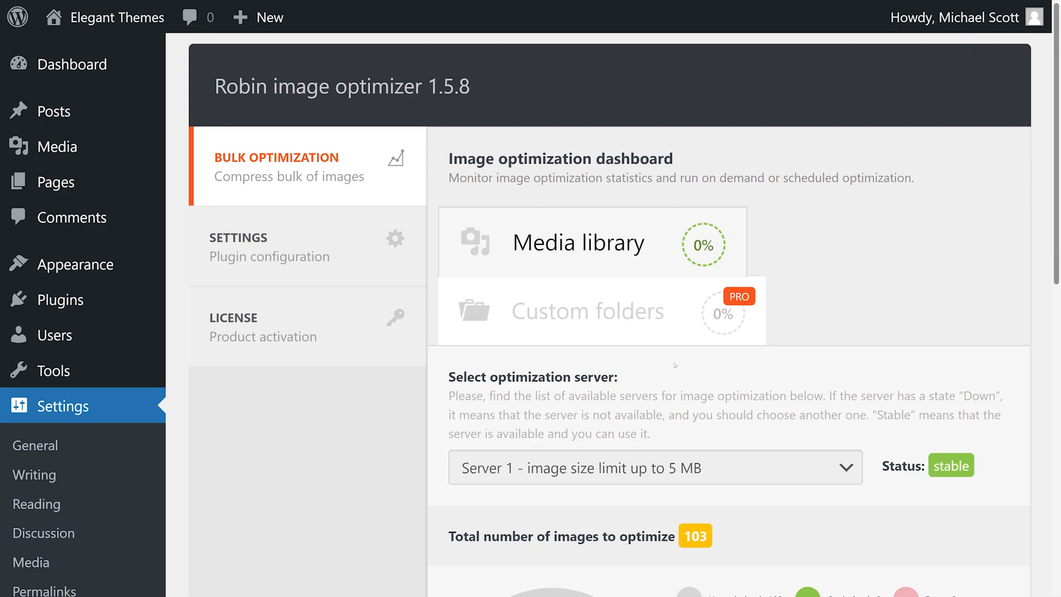
- Reselect Server 1 from the optimization server dropdown and return to the top of Main Settings
click(653, 466)
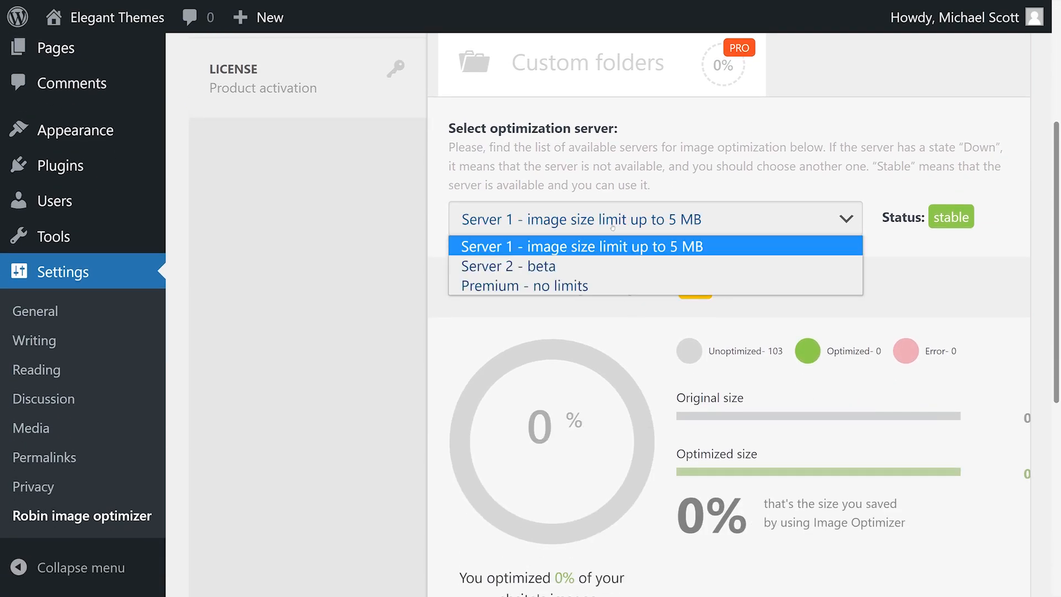
click(578, 245)
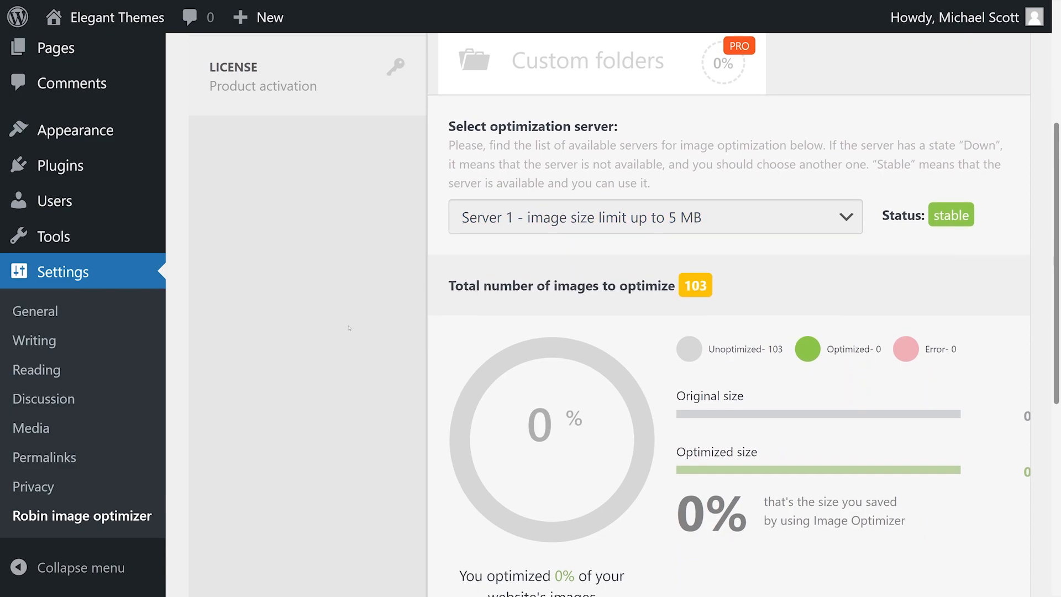
scroll(up, 3)
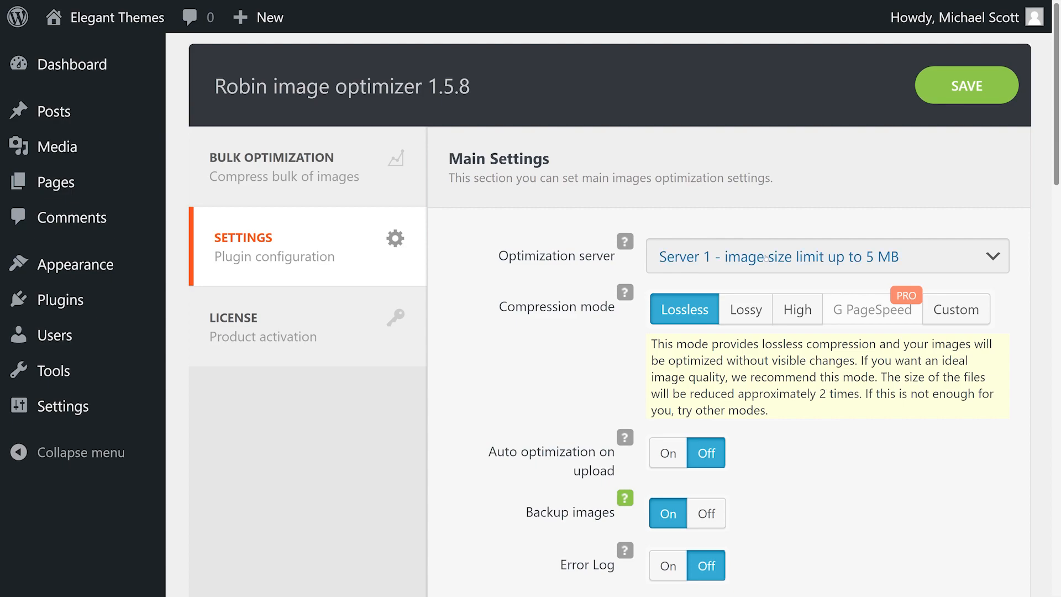
- Try High compression mode, then return the compression setting to Lossless
click(826, 255)
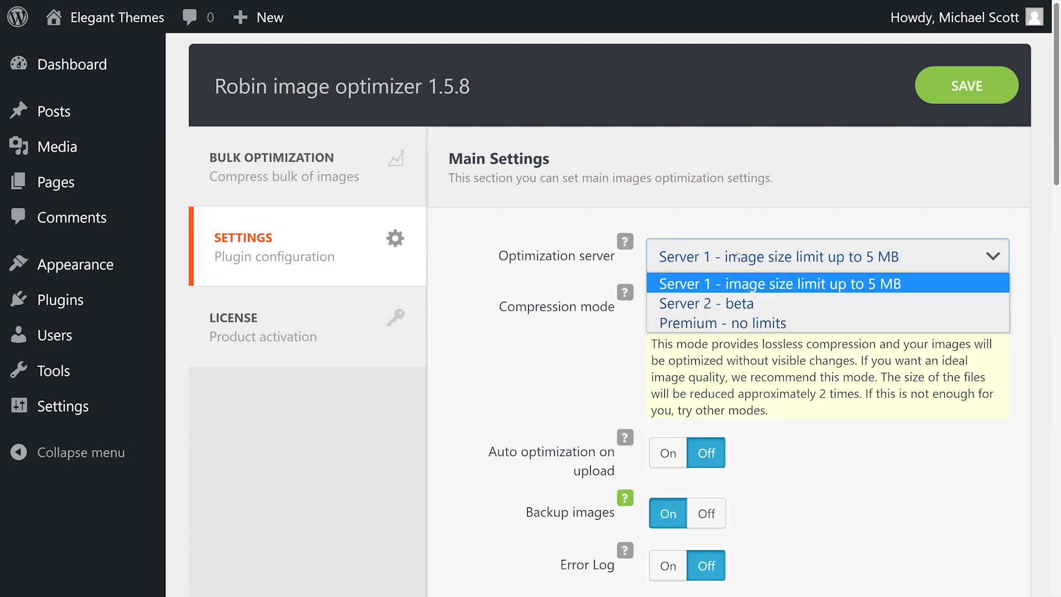
click(771, 283)
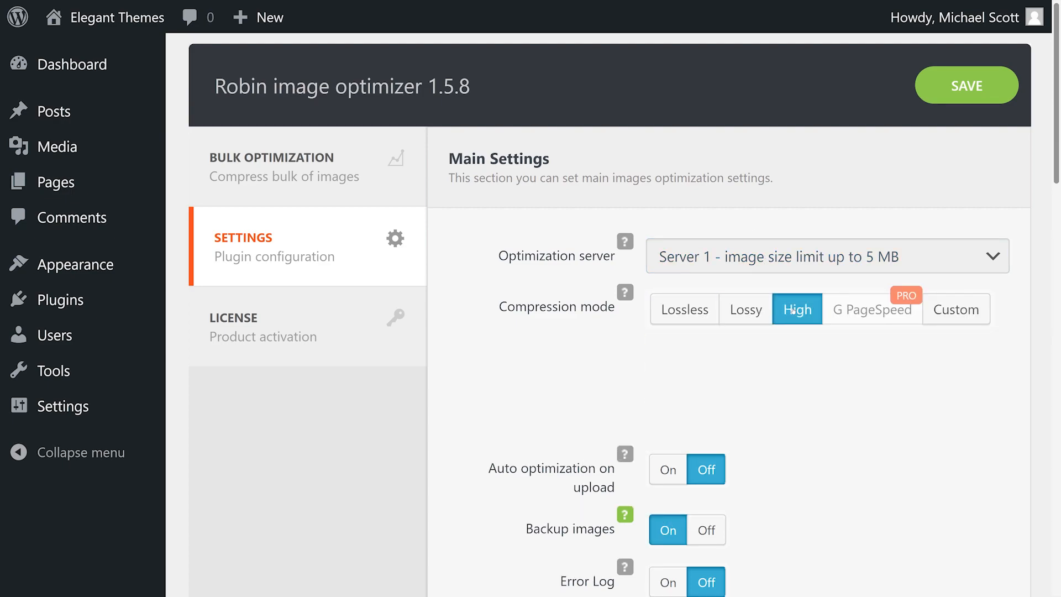
click(683, 309)
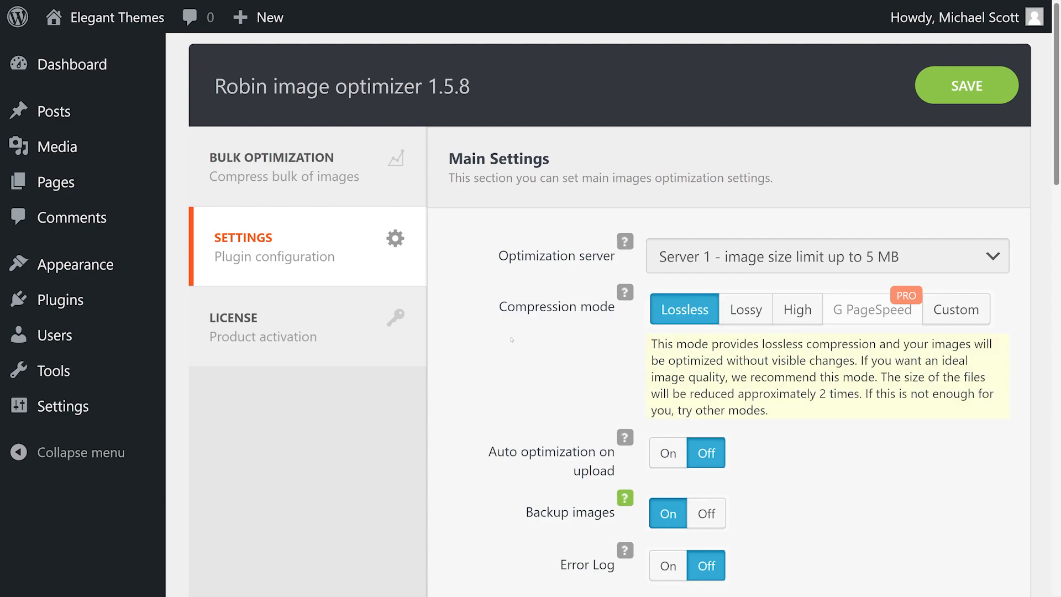
- Scroll through the settings to Scheduled optimization and move on to reSmush.it
scroll(down, 3)
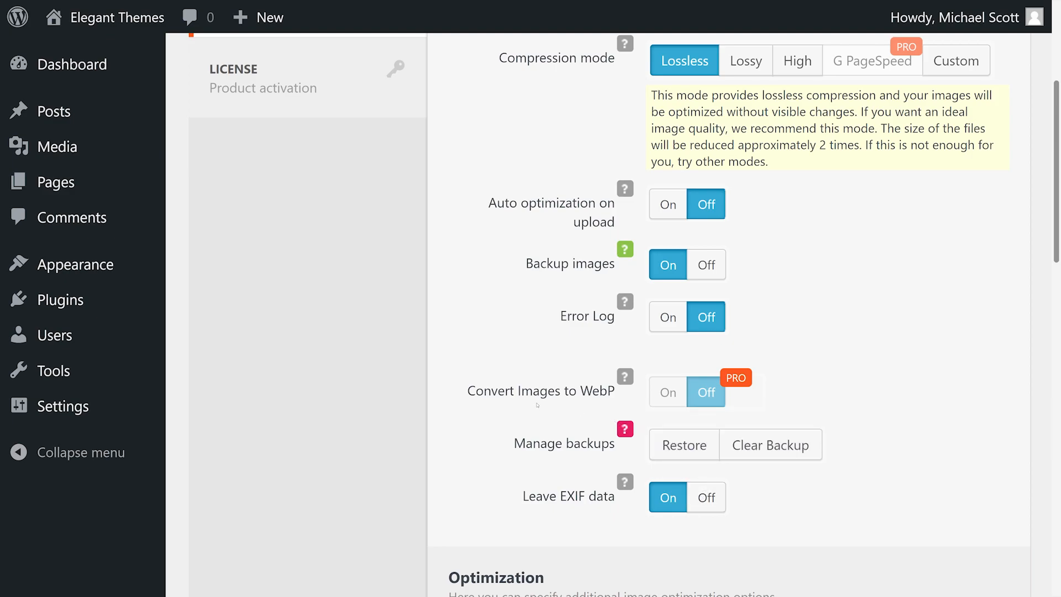
scroll(down, 3)
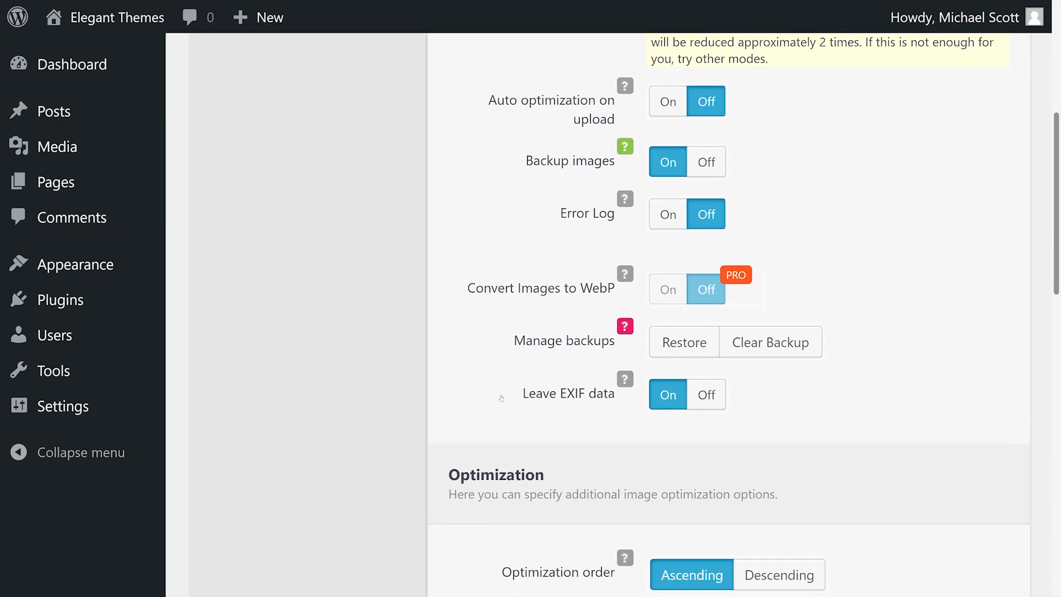
scroll(down, 3)
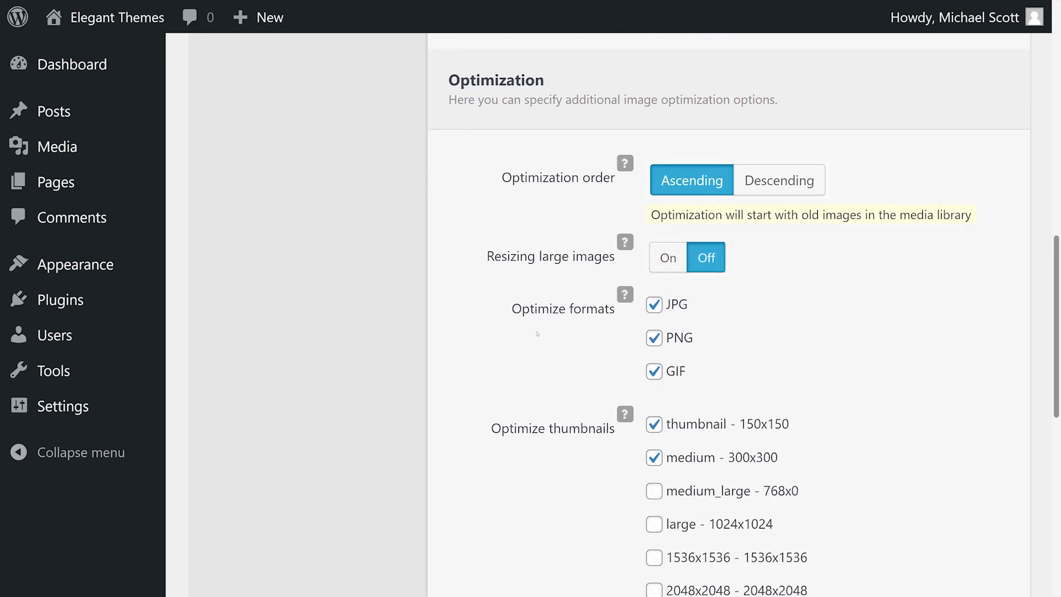
scroll(down, 3)
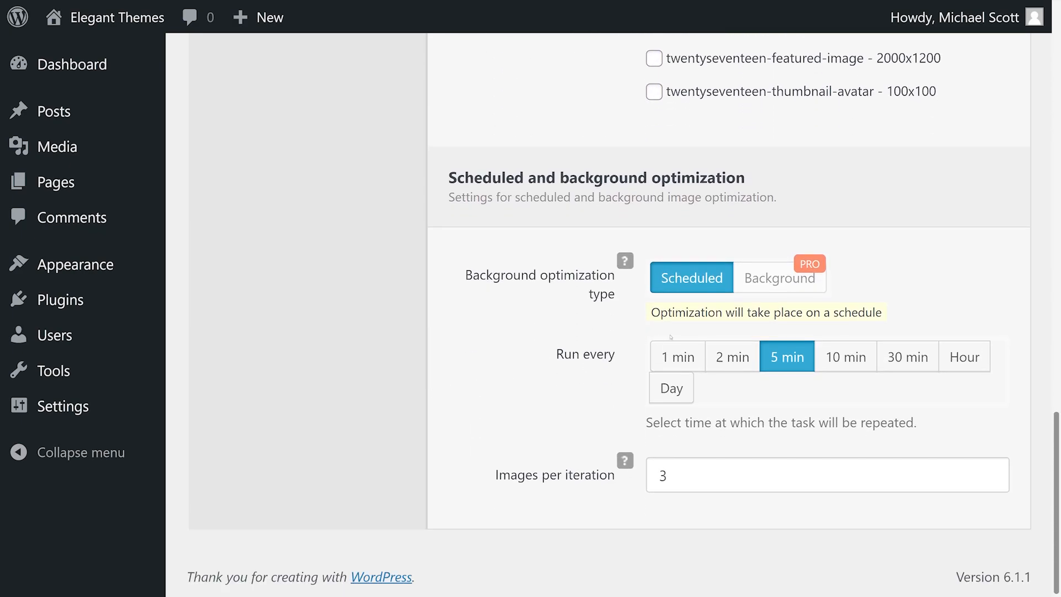
click(779, 278)
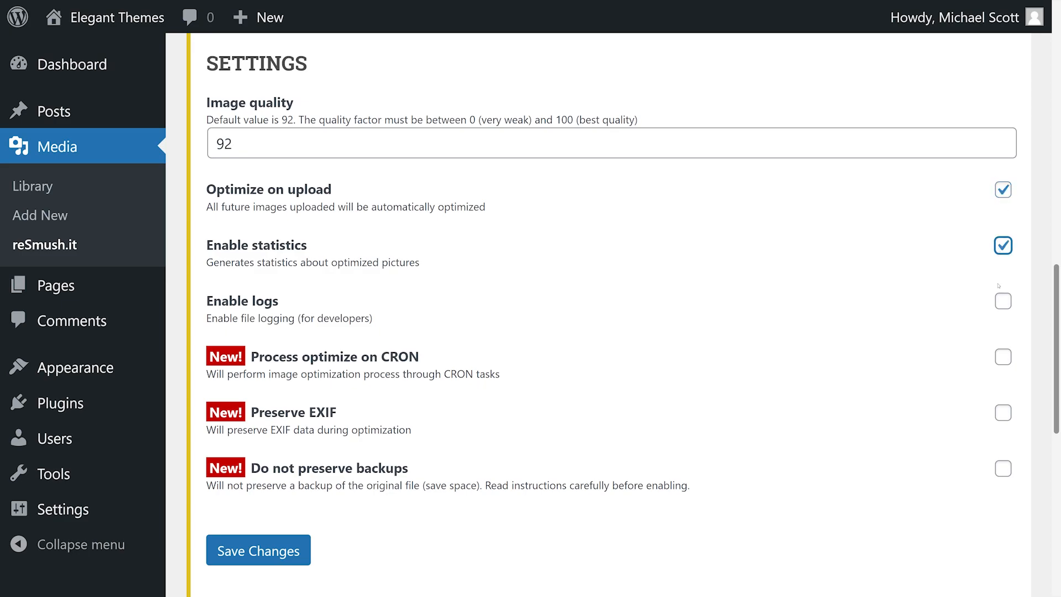
- Enable 'Do not preserve backups' in reSmush.it and save the changes
click(1002, 357)
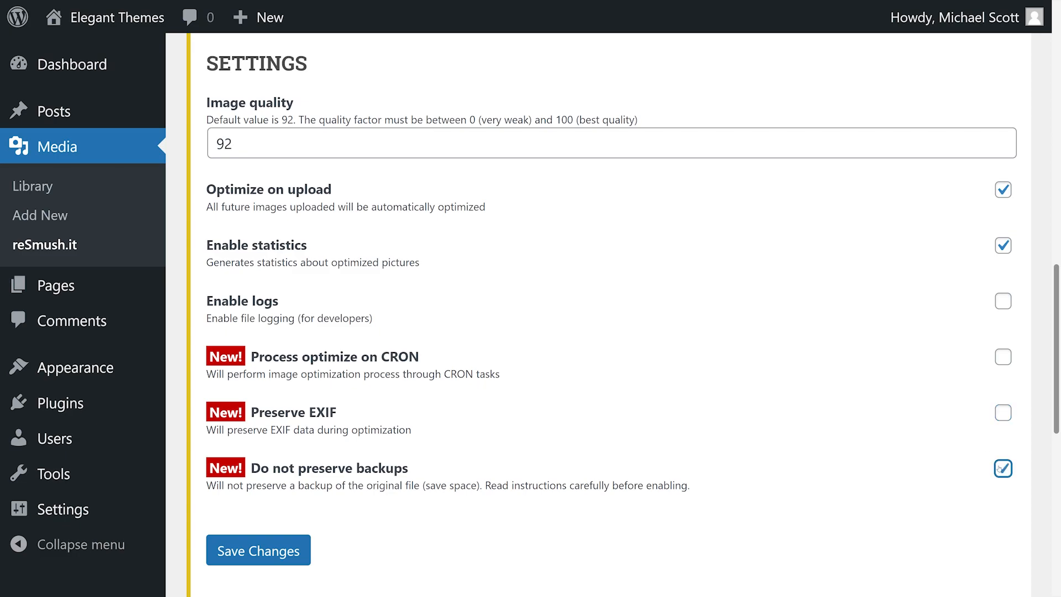
click(1003, 469)
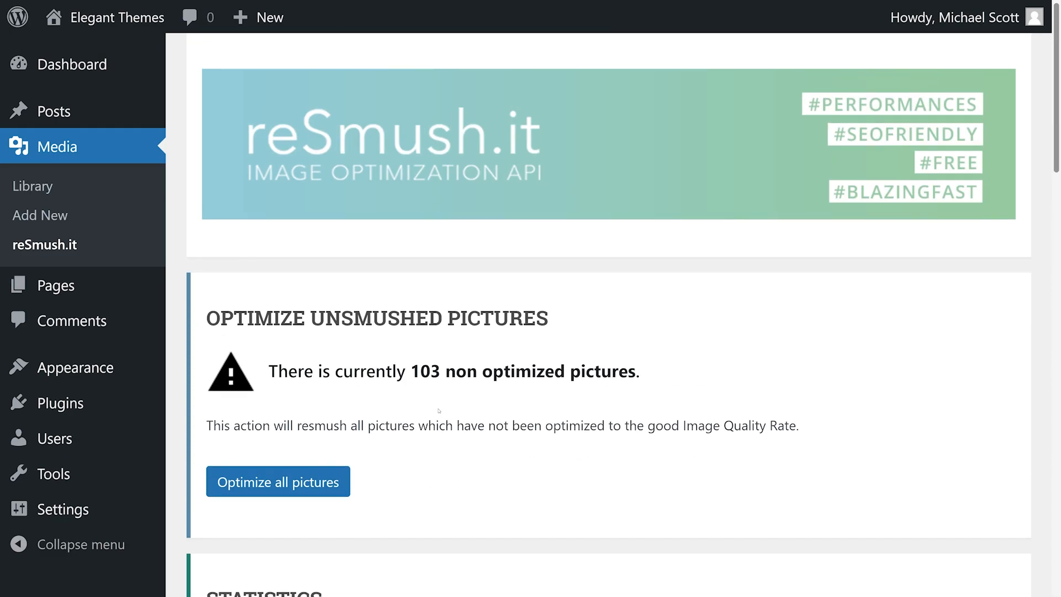
mouse_move(383, 389)
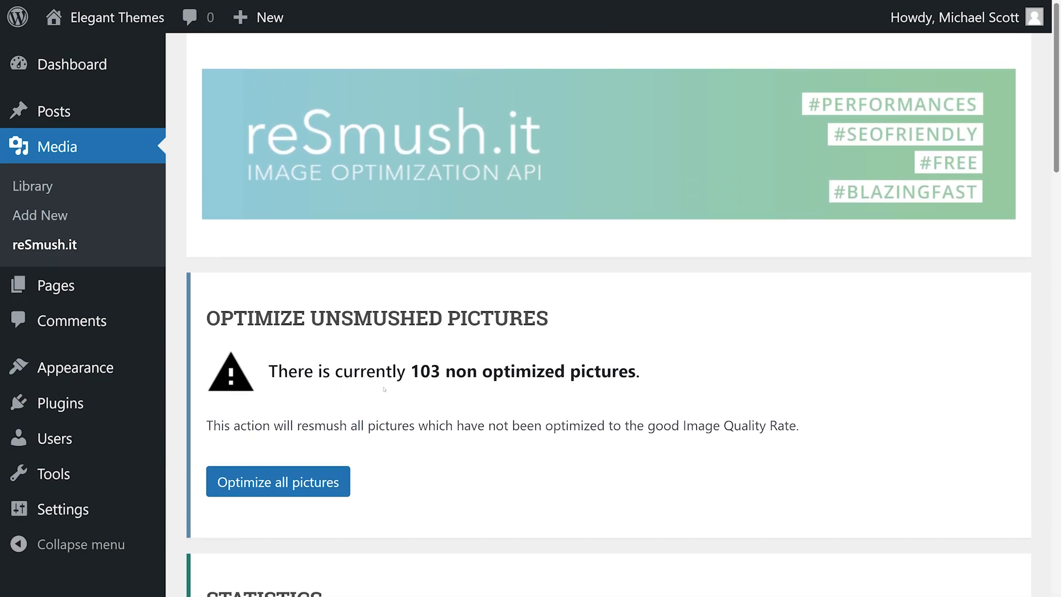